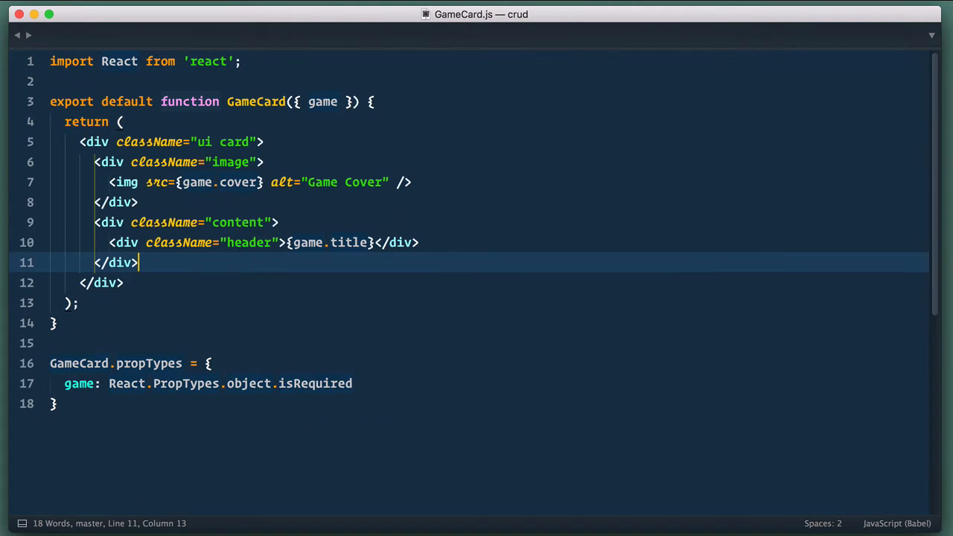
Step: Expand the Emmet abbreviation .extra.content>.ui.two.buttons>.ui.basic.button*2 into button markup
type(".extr")
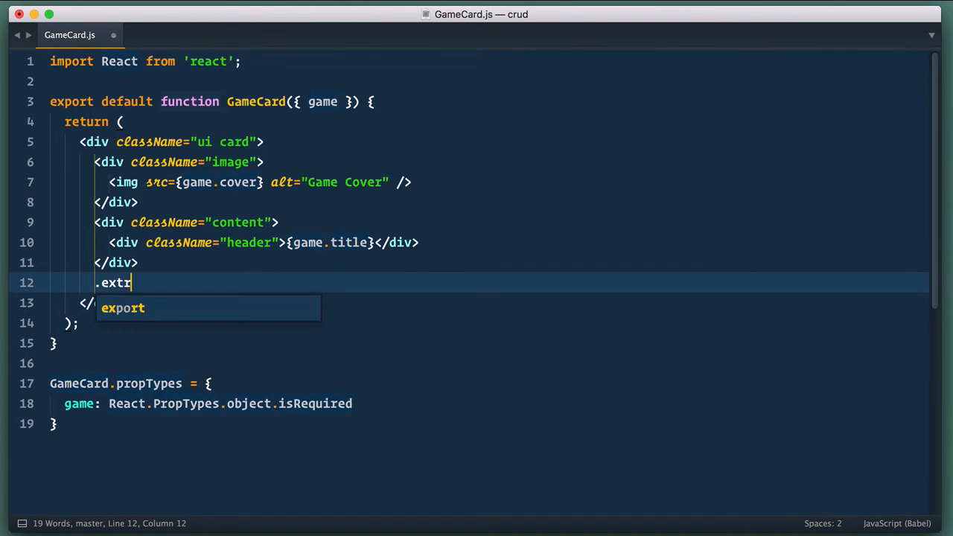
type("a.")
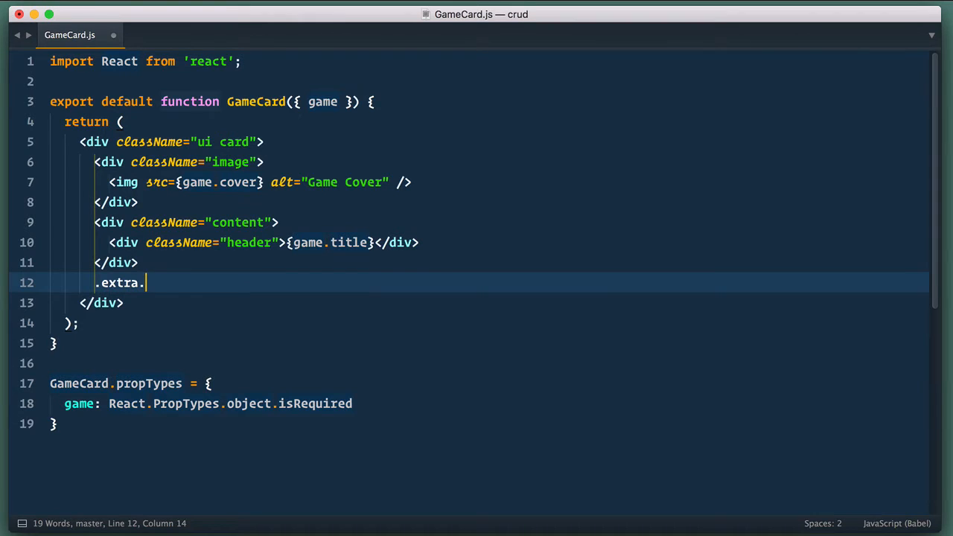
type("content>.ui")
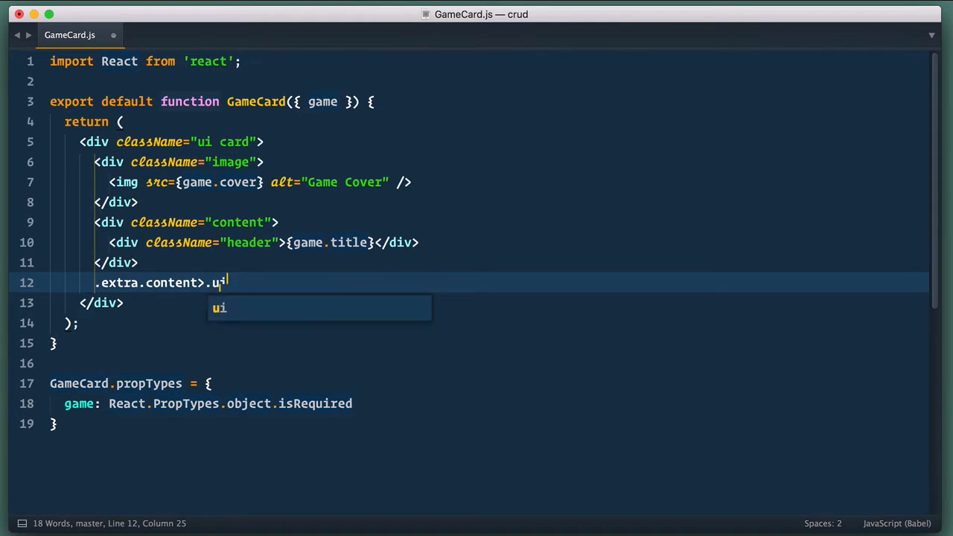
type(".two.button")
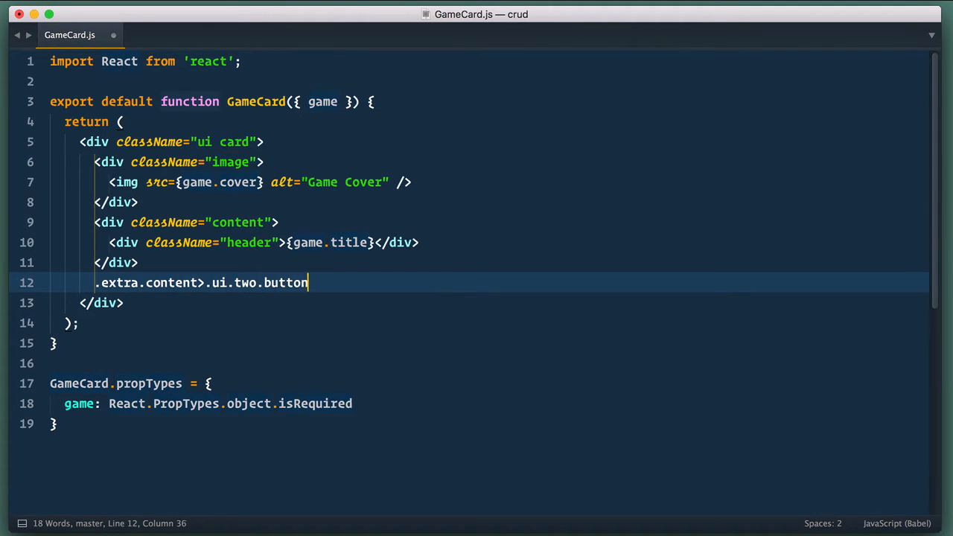
type("s>.ui.bas")
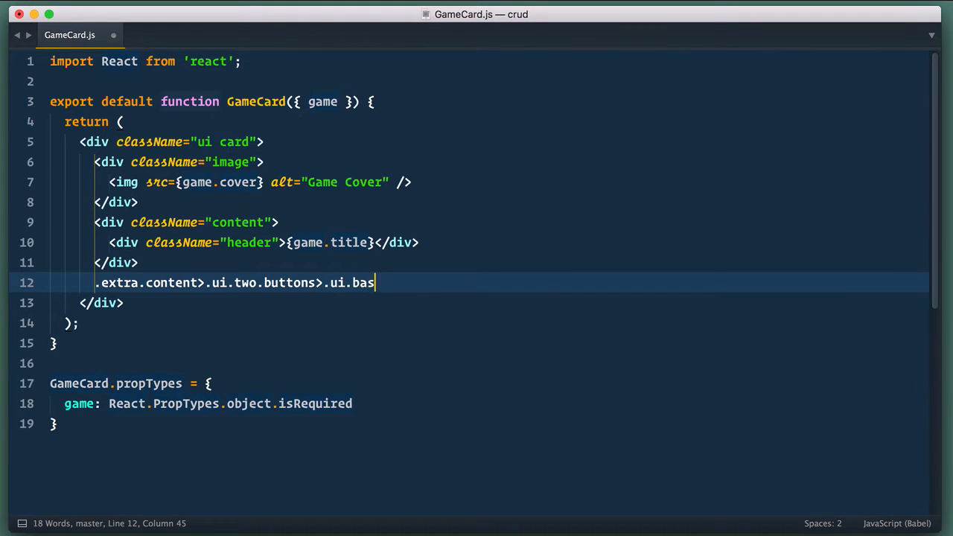
type("ic.button")
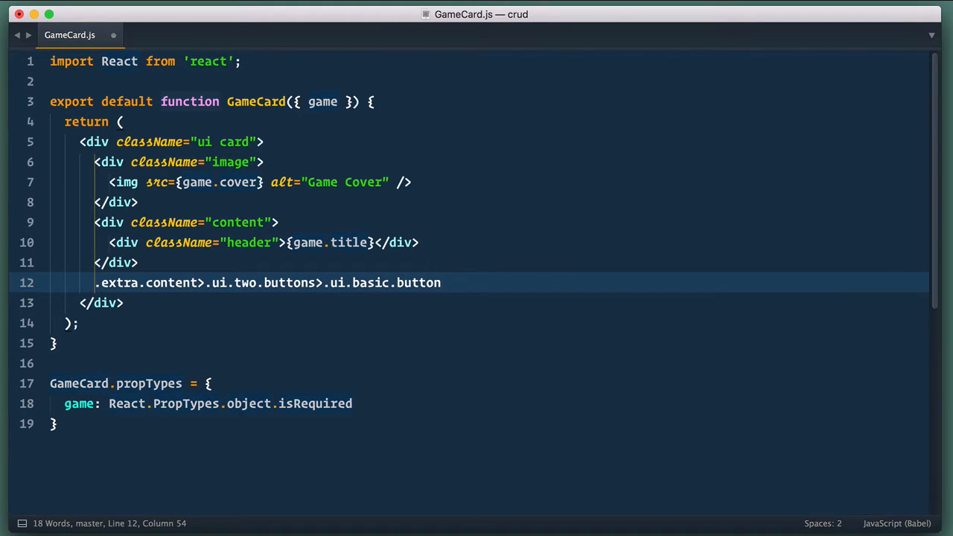
key("Tab")
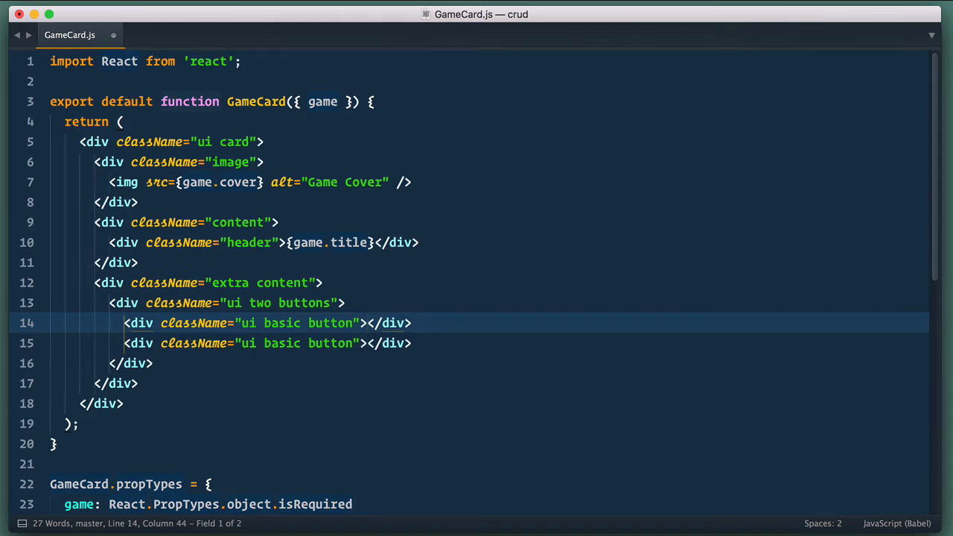
Step: Label the two buttons Edit in green and Delete in red
type("Edit")
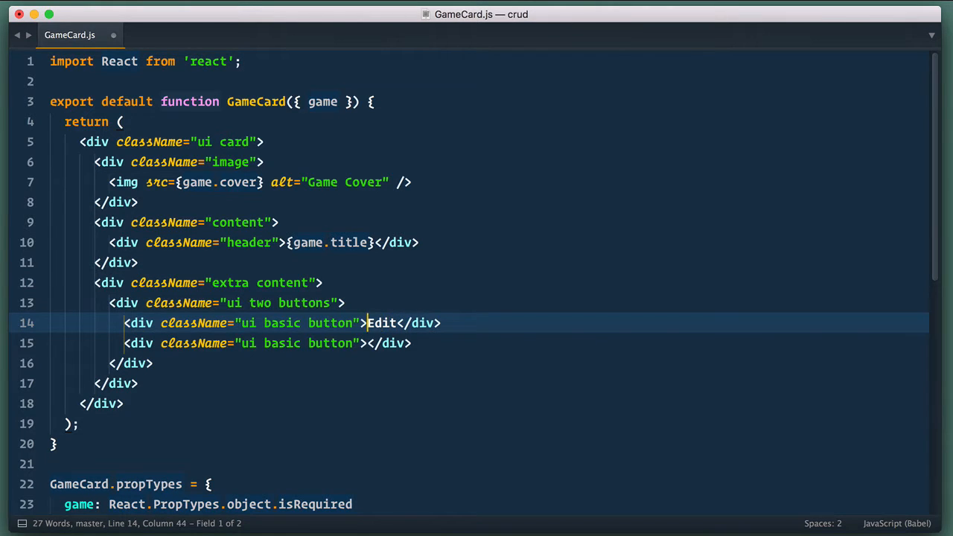
type("green")
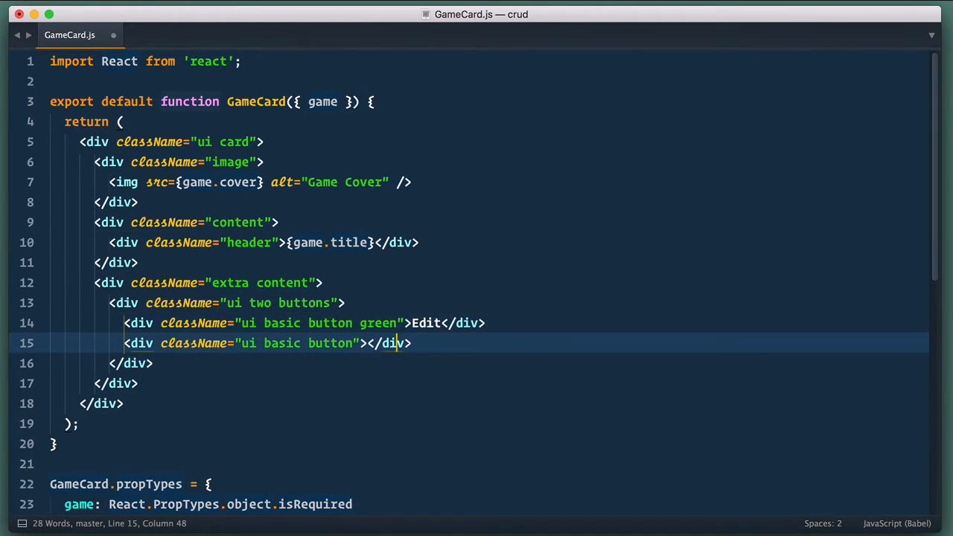
type("Delete")
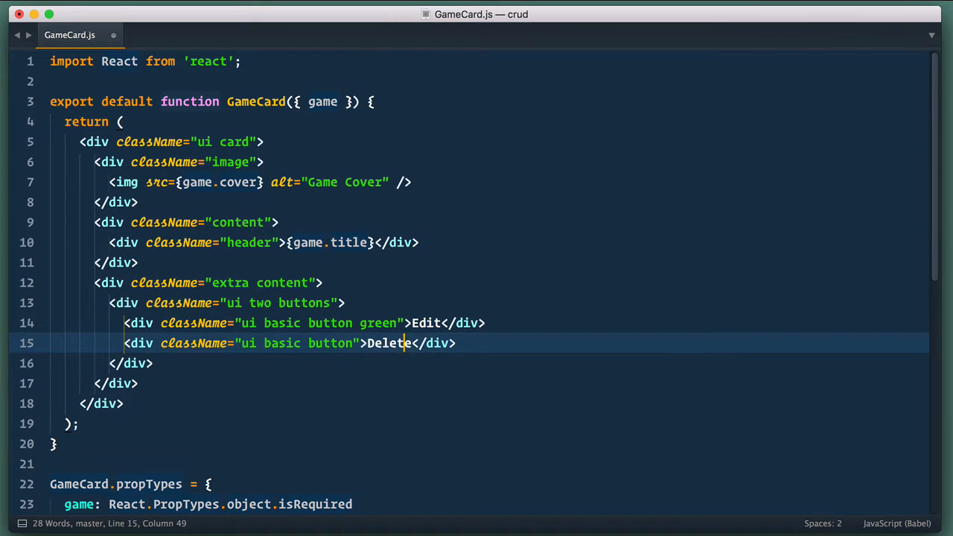
type("re")
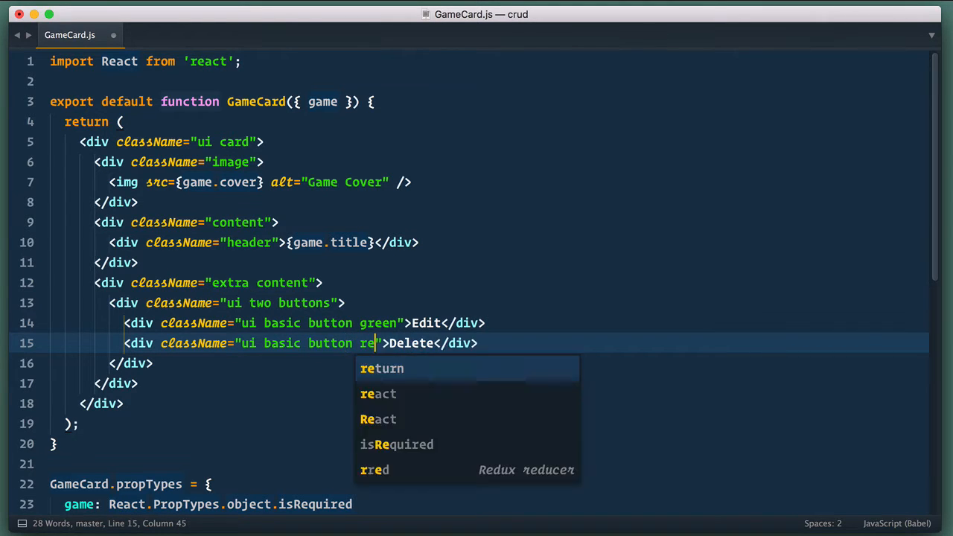
type("d")
left_click(487, 81)
type("import  from '';")
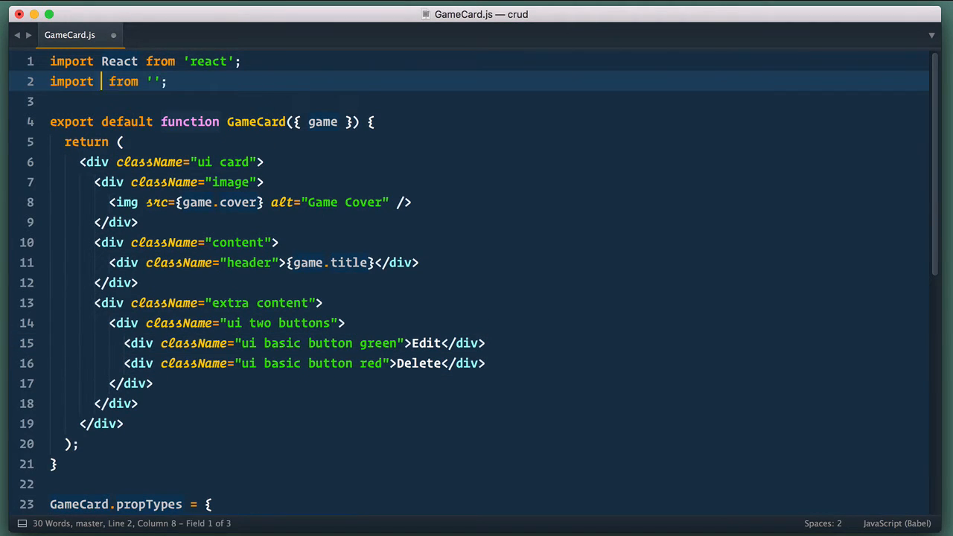
Step: Import { Link } from 'react-router' and make Edit link to `/game/${game._id}`
type("{ Link } from 'react-router")
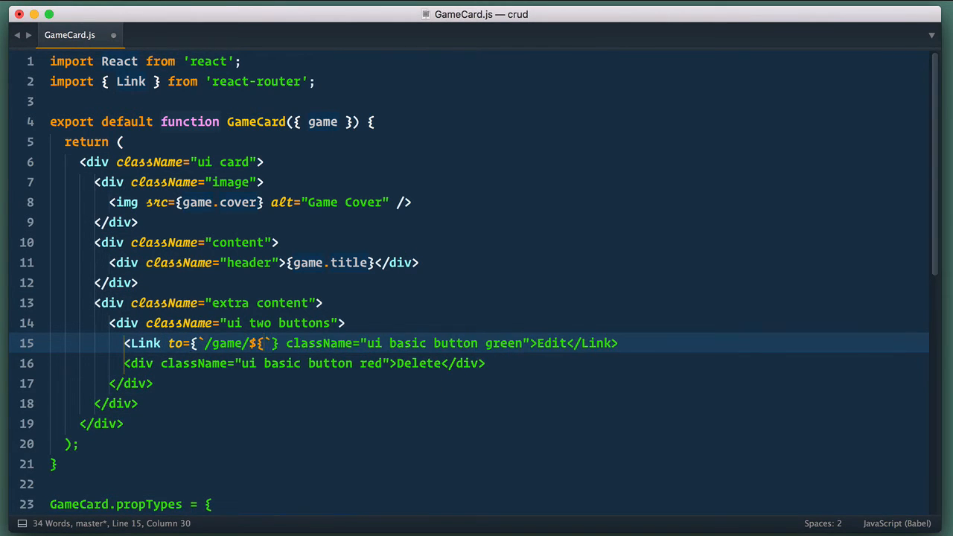
type("game._id")
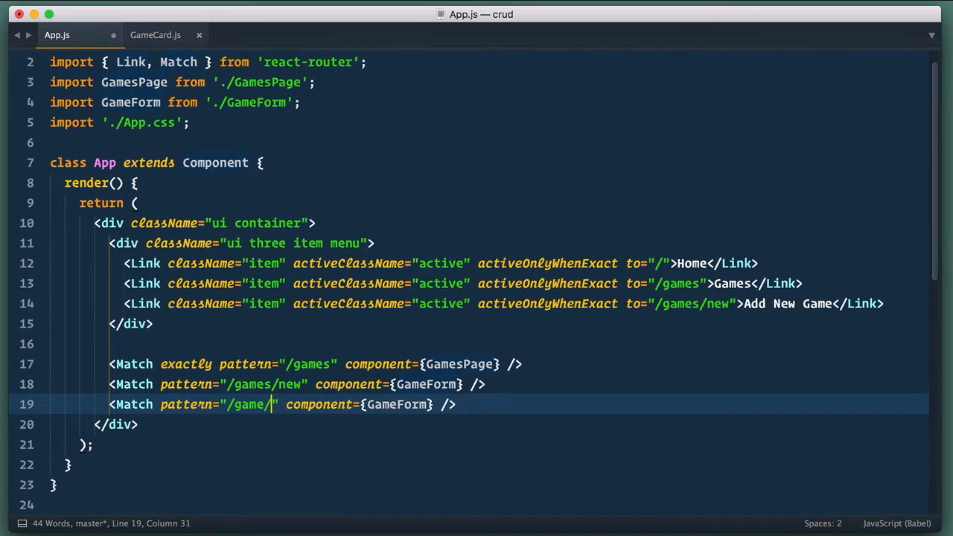
Step: Add a Match route in App.js for pattern /game/:_id rendering GameForm
type("/:_id")
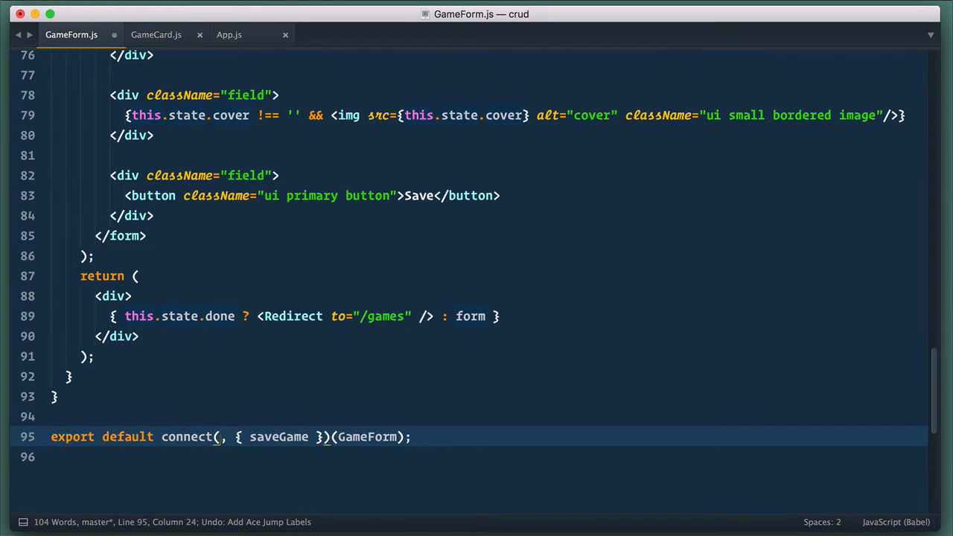
Step: Write mapStateToProps returning state.games.find by props.params._id, else { game: null }
type("mapStateToProps")
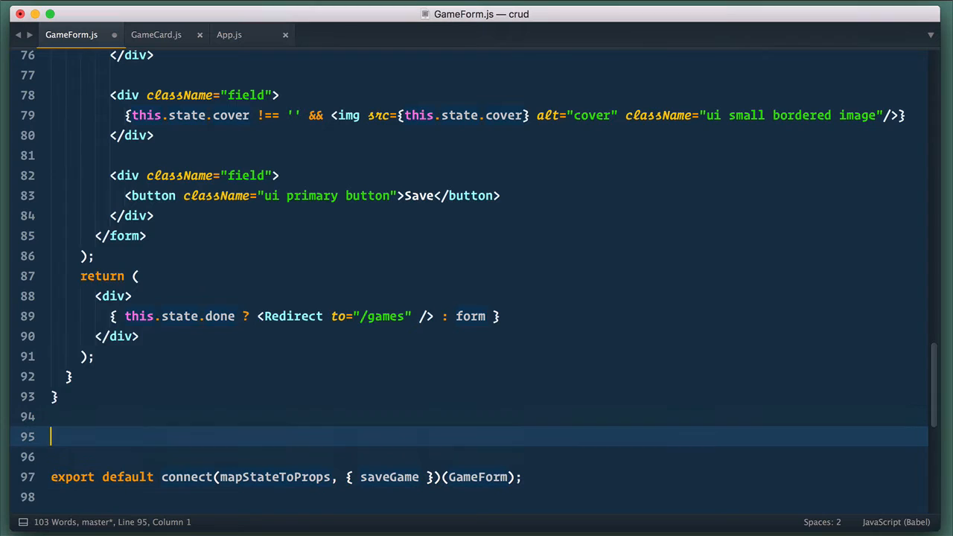
type("function mapst")
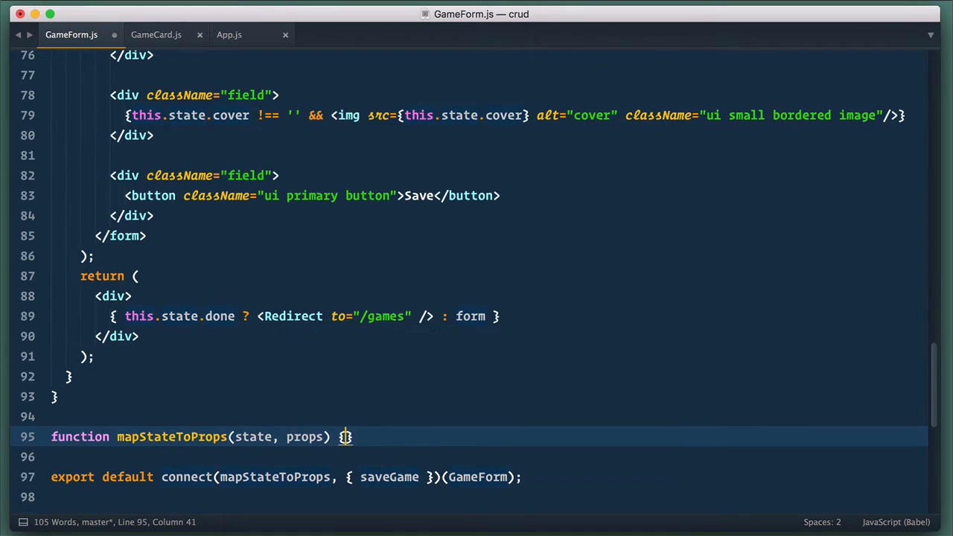
key("enter")
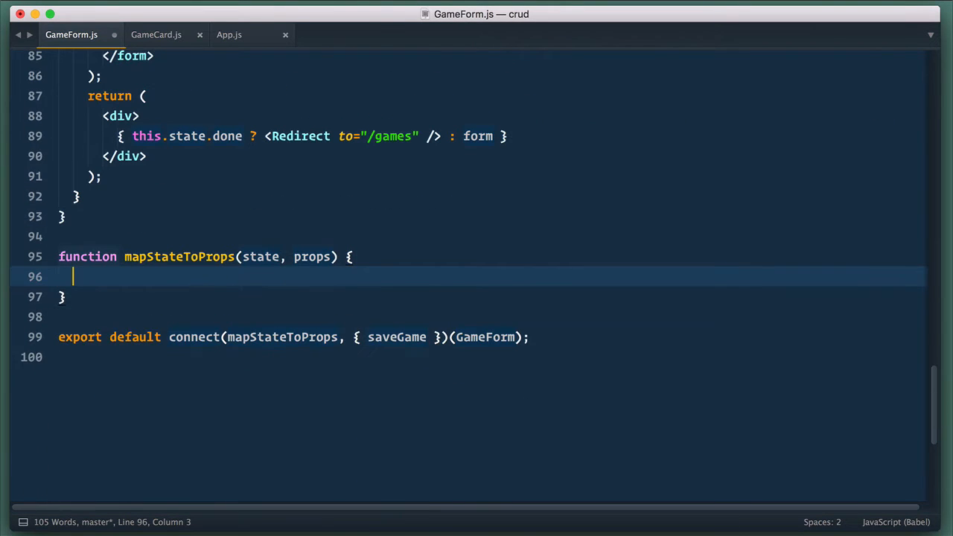
type("if (props.params._id) {")
type("game")
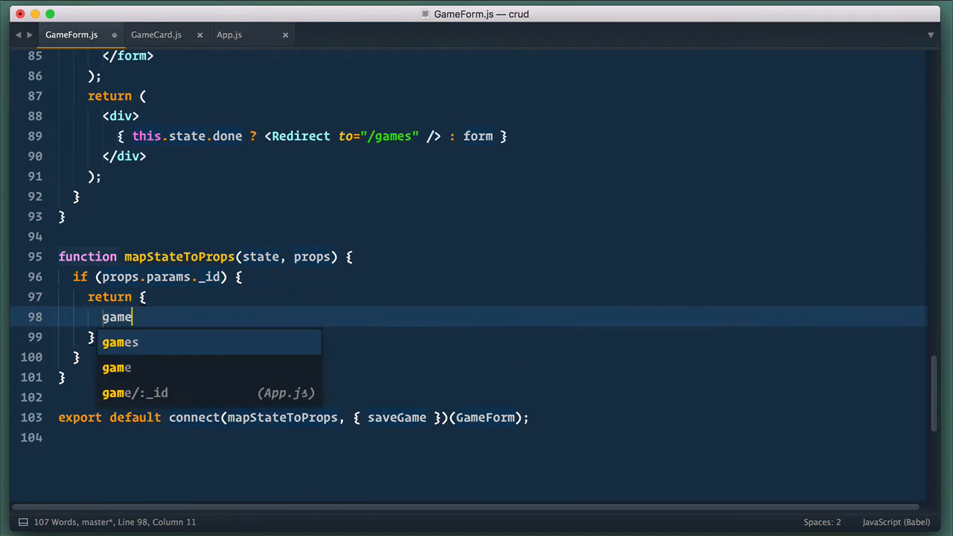
type(": state.games.find()")
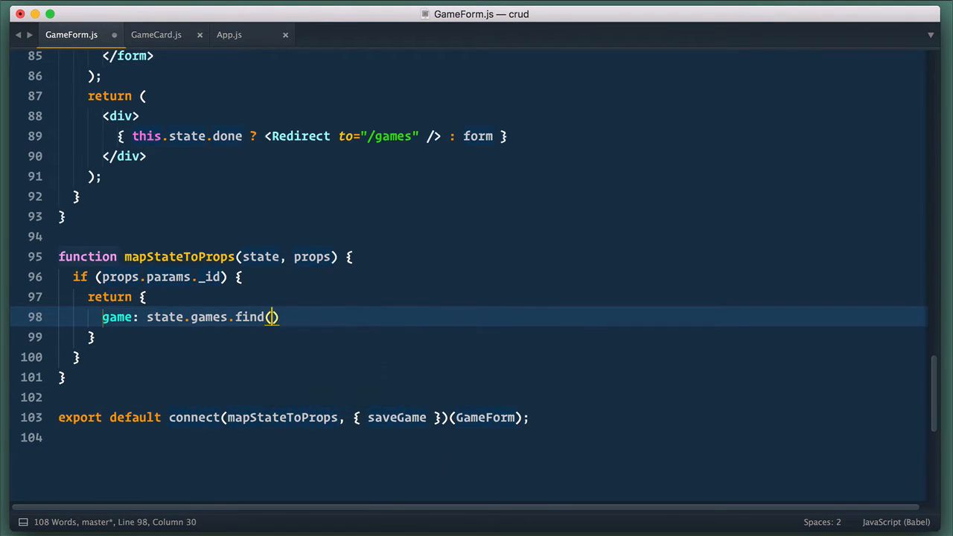
type("item => item._id ===")
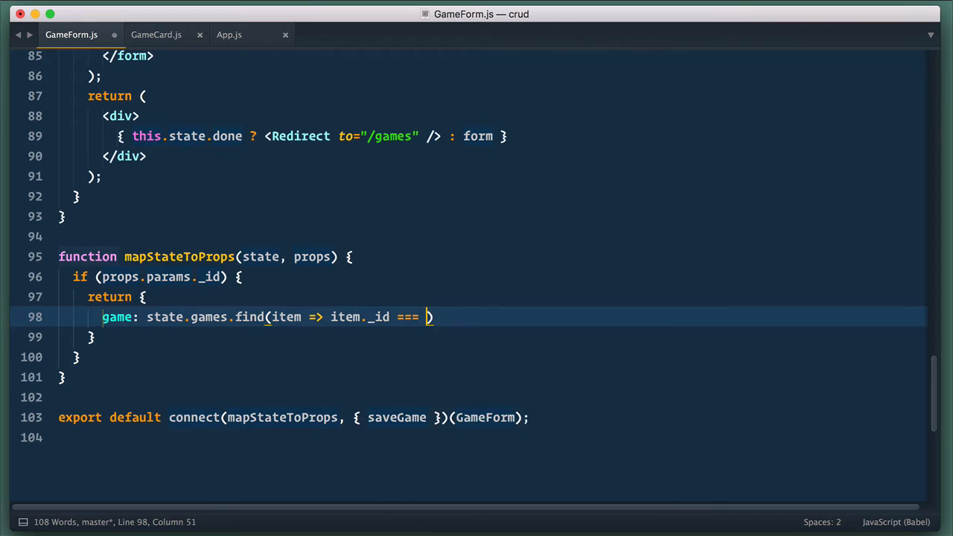
type("props.params._id)")
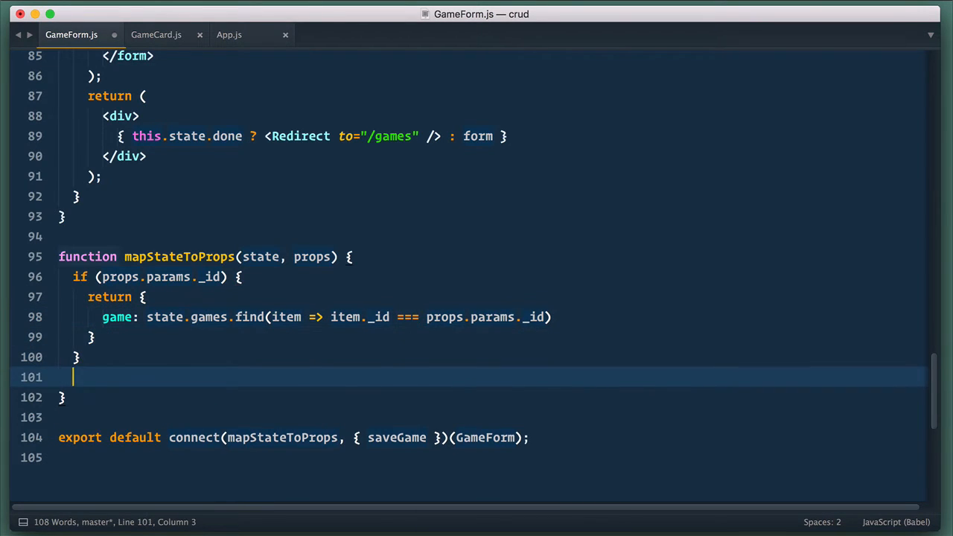
type("return { game: null };")
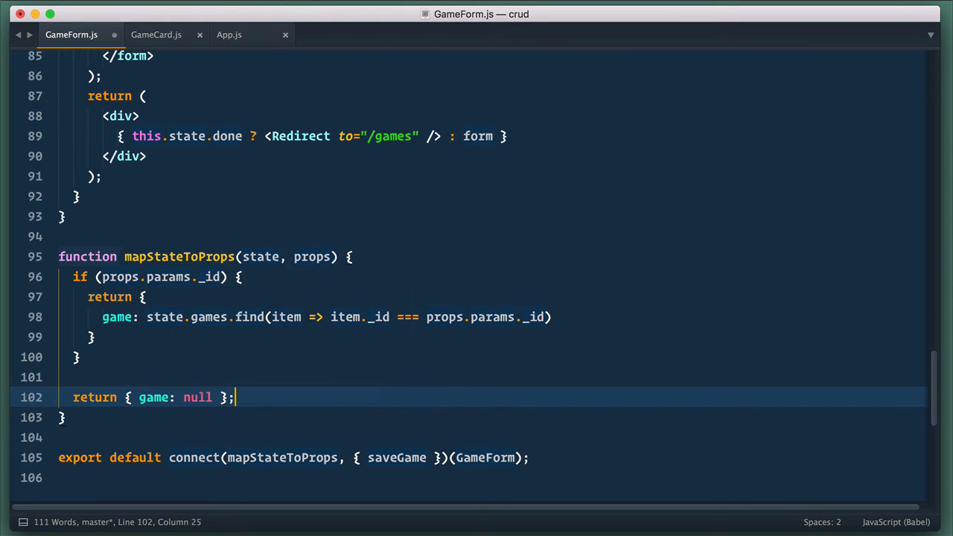
Step: Initialize GameForm's _id, title and cover state from this.props.game, defaulting to ''
scroll("up", 3)
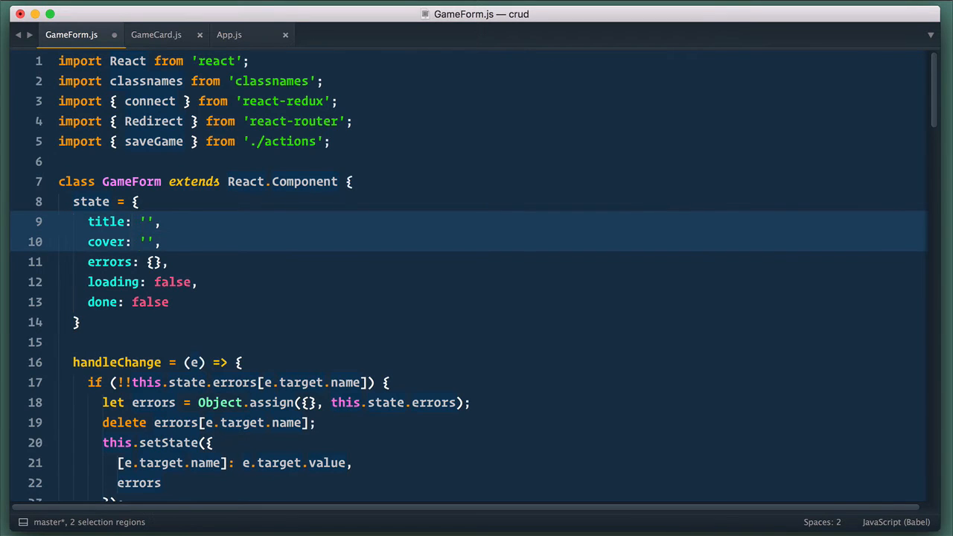
type("this.props.game ? this.props.game.title :")
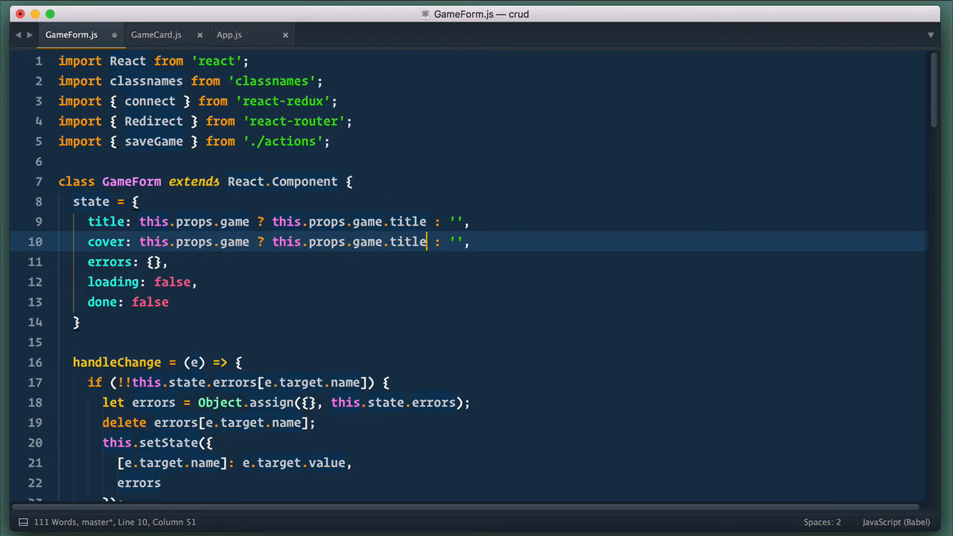
type("cover")
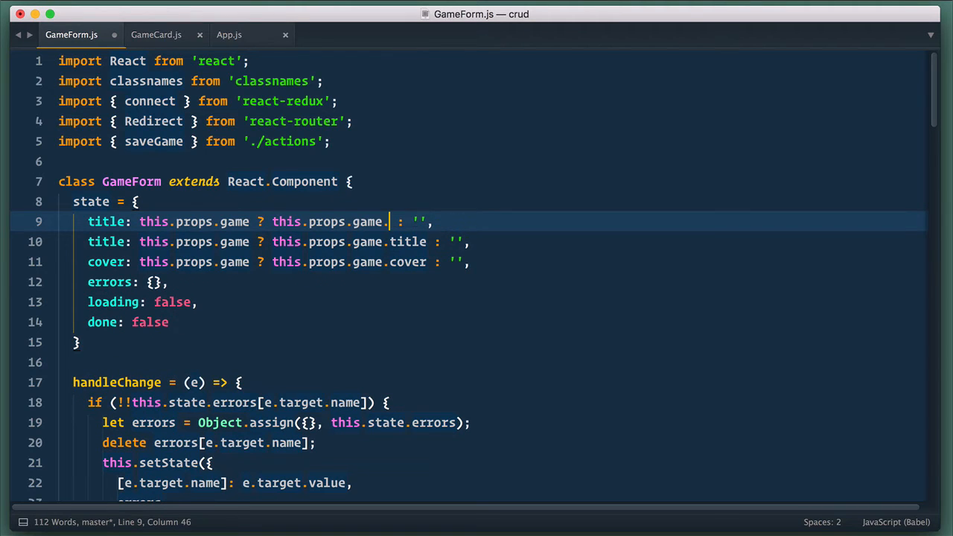
type("_id")
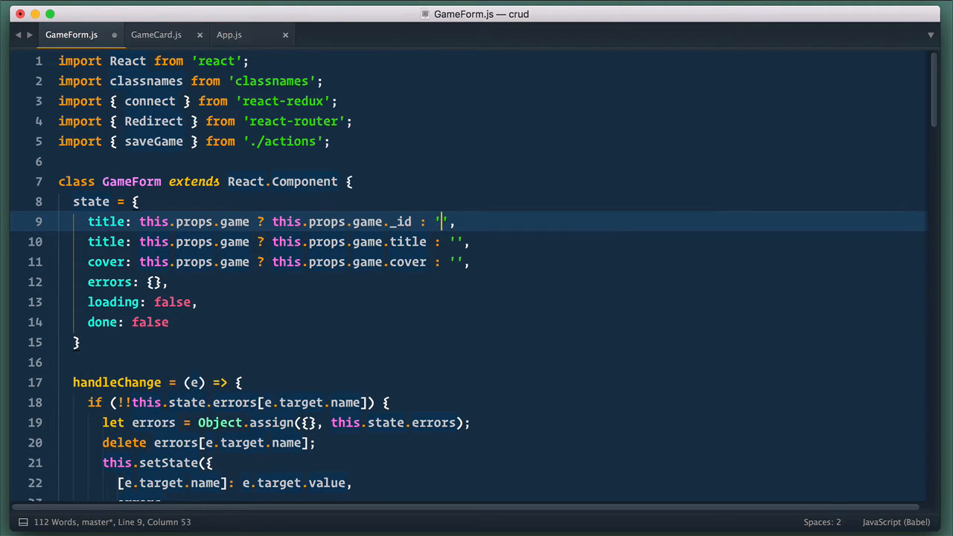
key("Backspace")
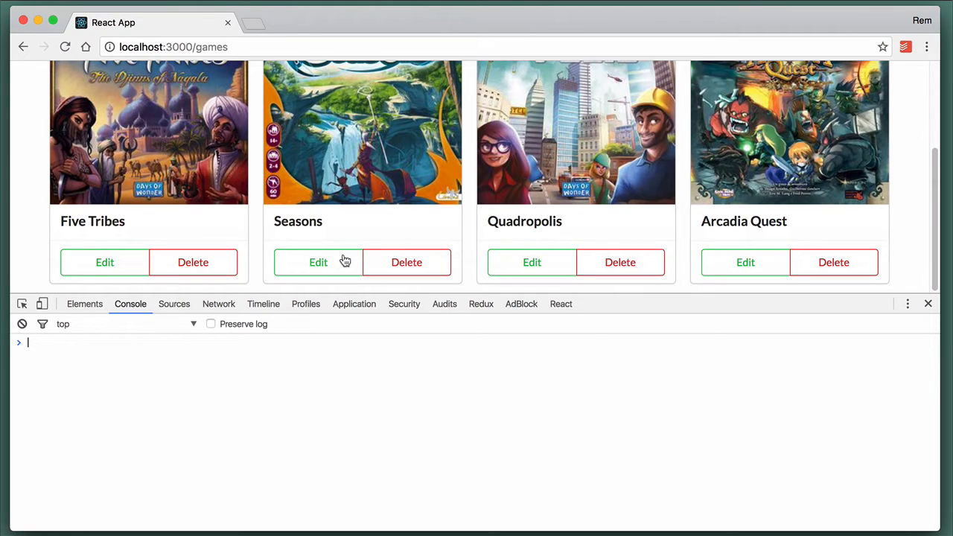
Step: Reload the /game/:id edit page in Chrome, showing an empty Add new game form
left_click(317, 262)
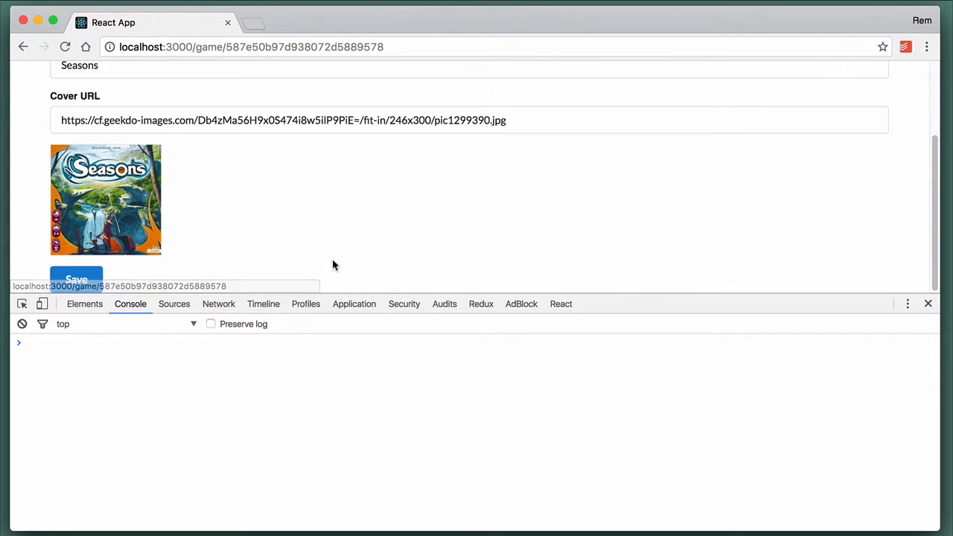
mouse_move(480, 304)
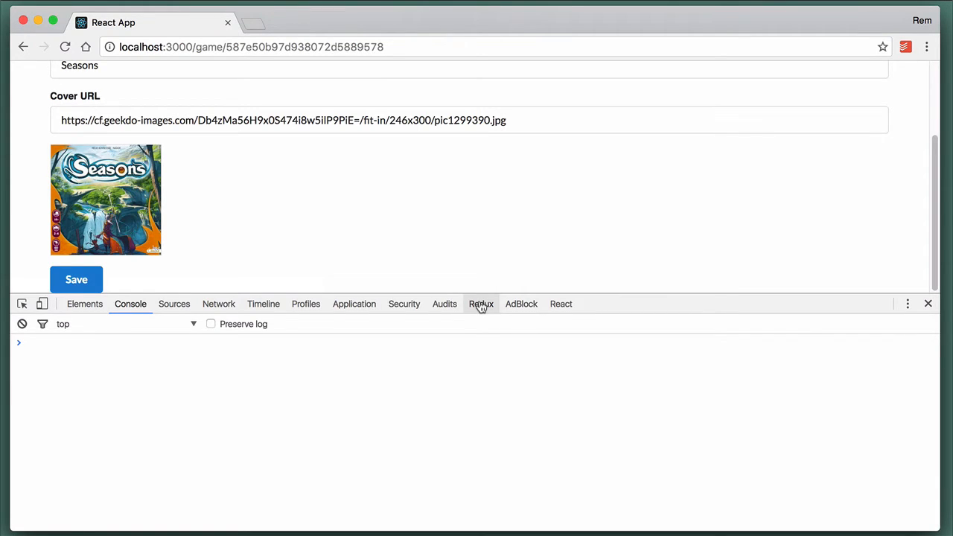
left_click(76, 279)
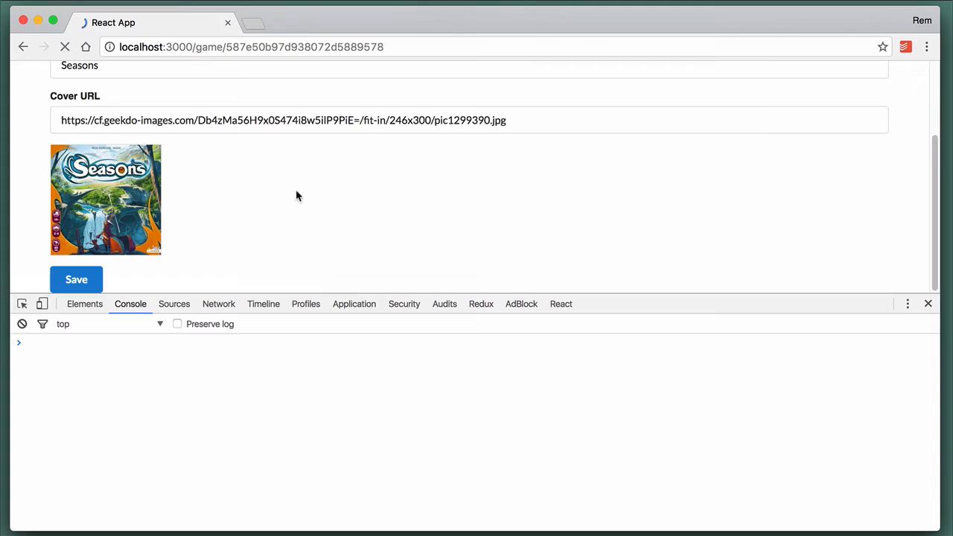
left_click(76, 279)
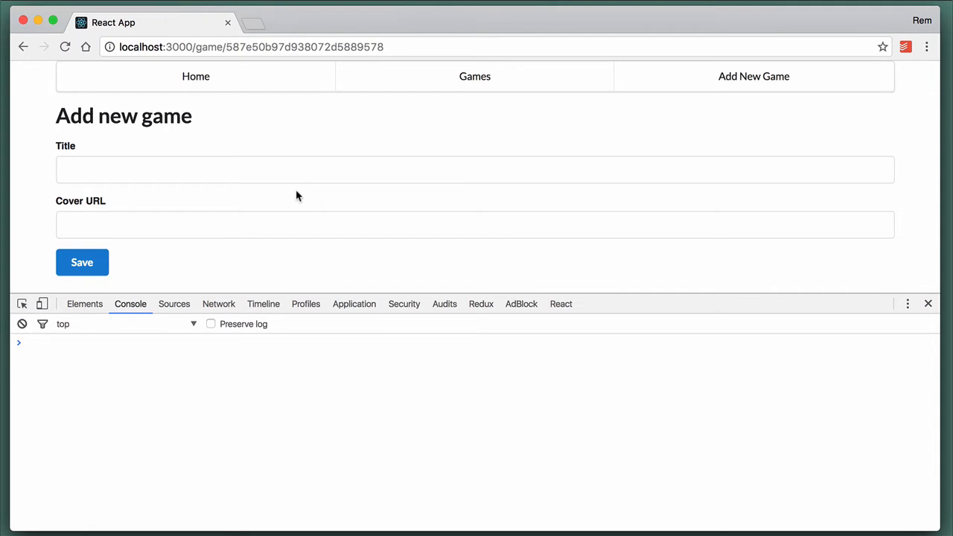
Step: View the Redux DevTools State tree, where games is an empty array
left_click(481, 304)
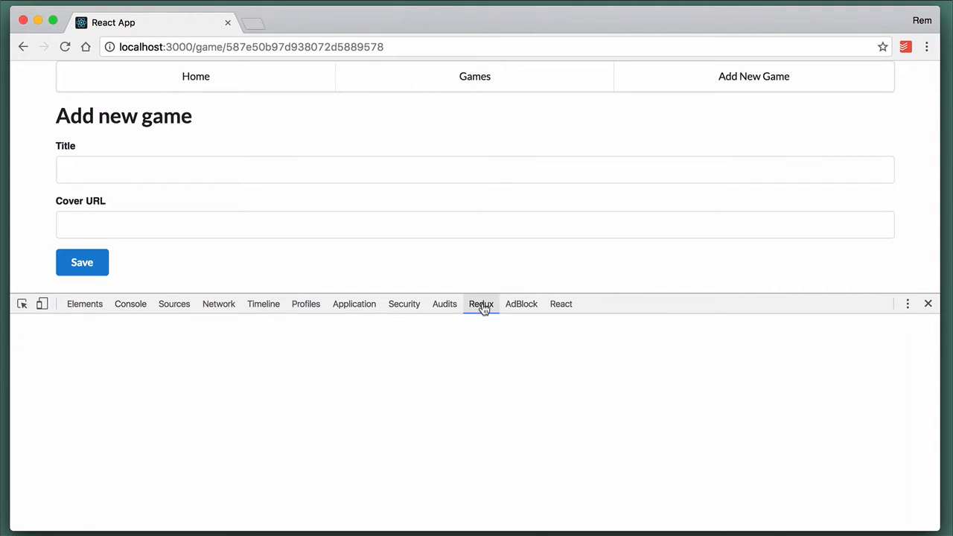
left_click(481, 304)
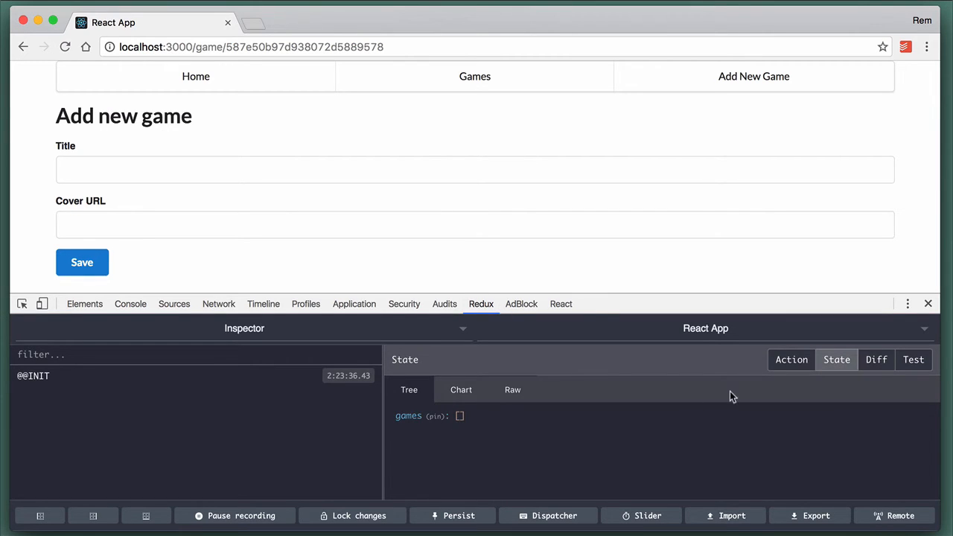
mouse_move(573, 454)
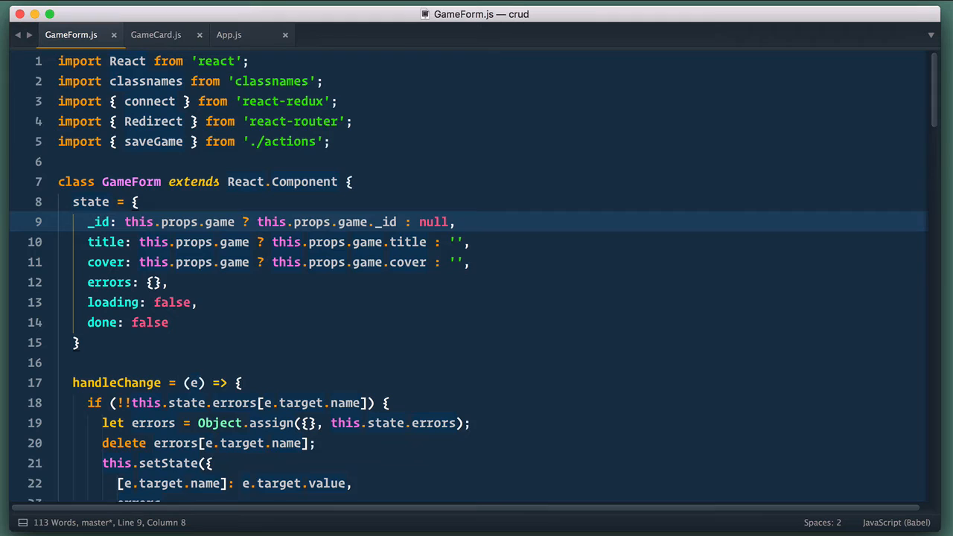
Step: Add componentDidMount calling this.props.fetchGame(this.props.params._id) and connect fetchGame
type("componentDidMount = () => {")
type("if (")
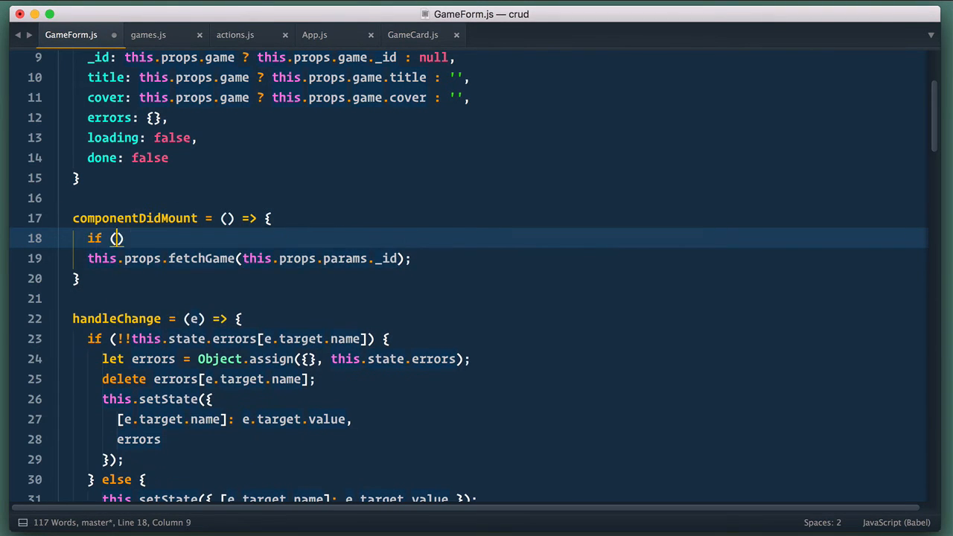
type("this.props.params._id")
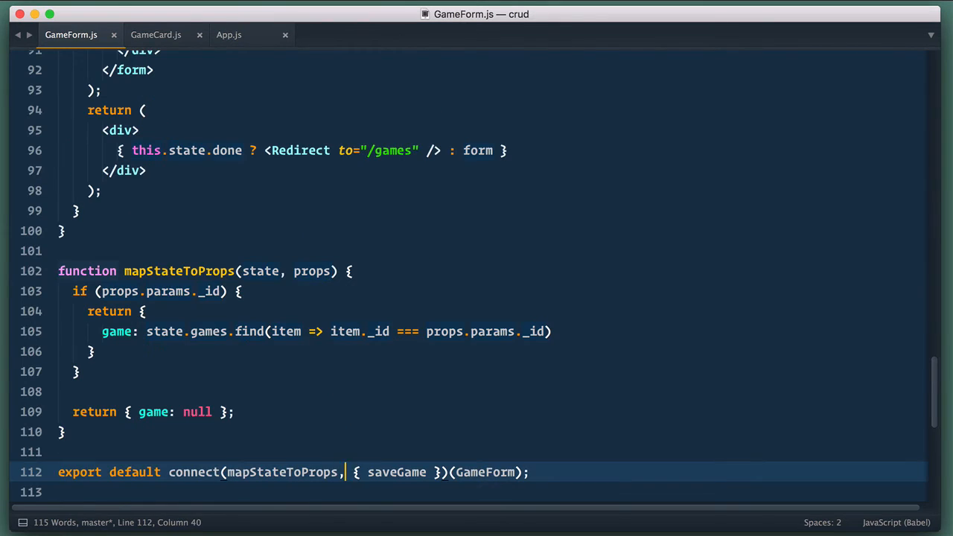
type("fetchGame")
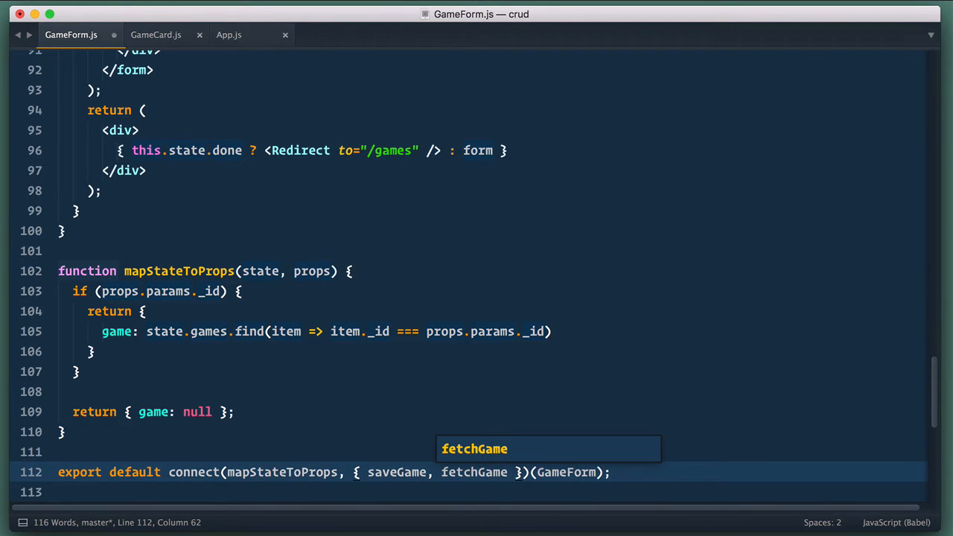
scroll("up", 3)
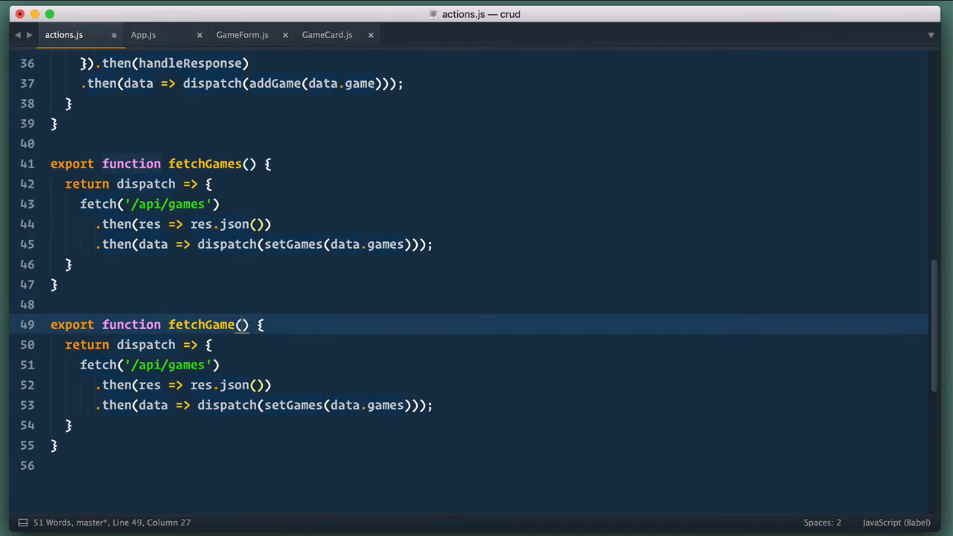
Step: Give fetchGame an id parameter and fetch `/api/games/${id}`
type("id")
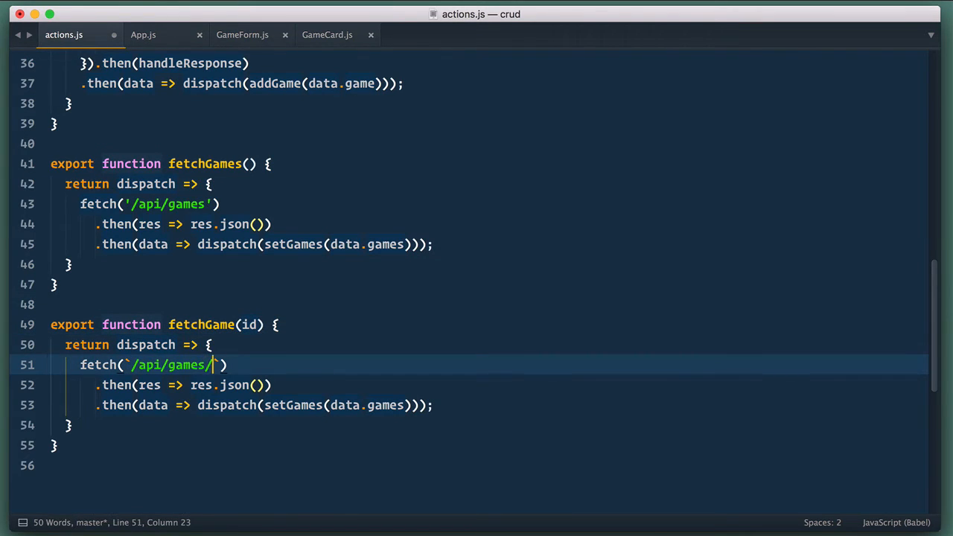
type("$")
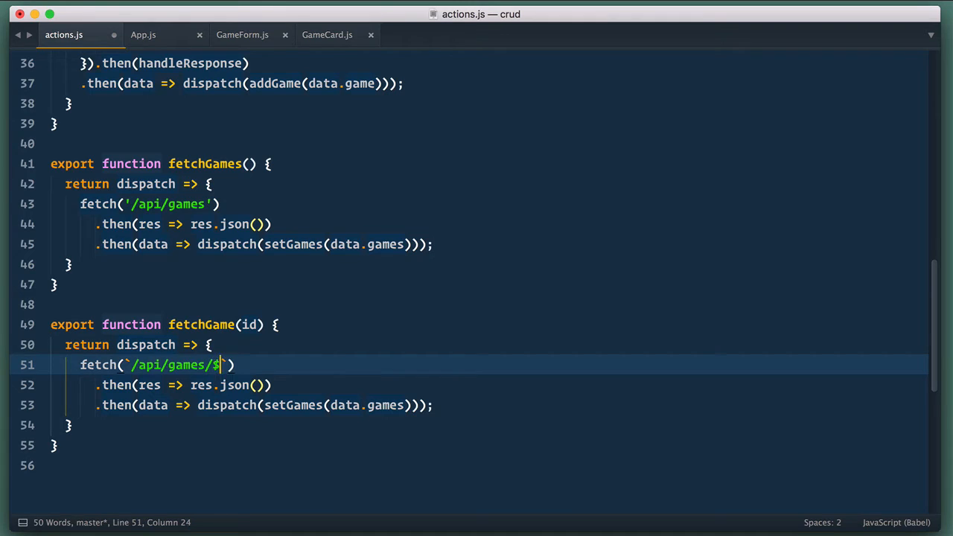
type("{id}")
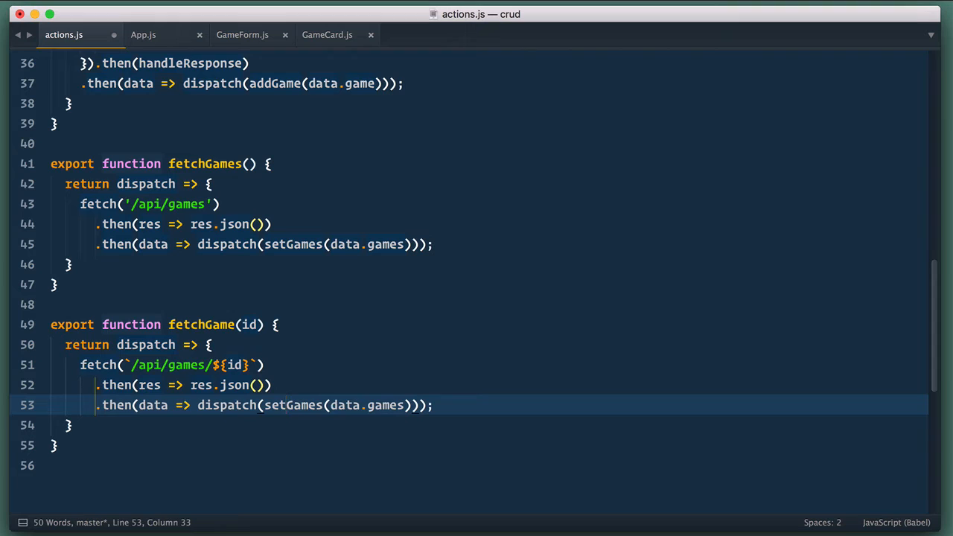
Step: Dispatch gameFetched(data.game), adding the gameFetched creator and GAME_FETCHED constant
double_click(293, 404)
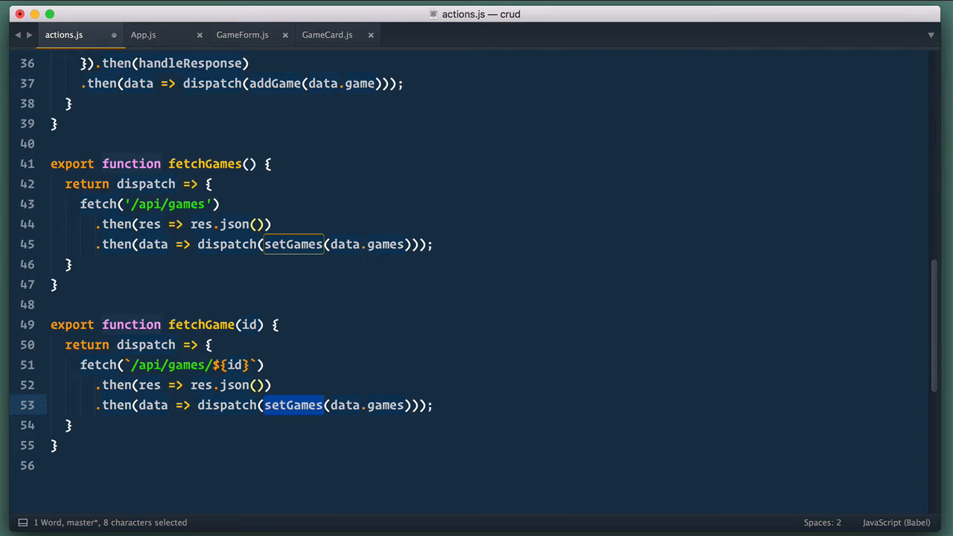
type("gameFe")
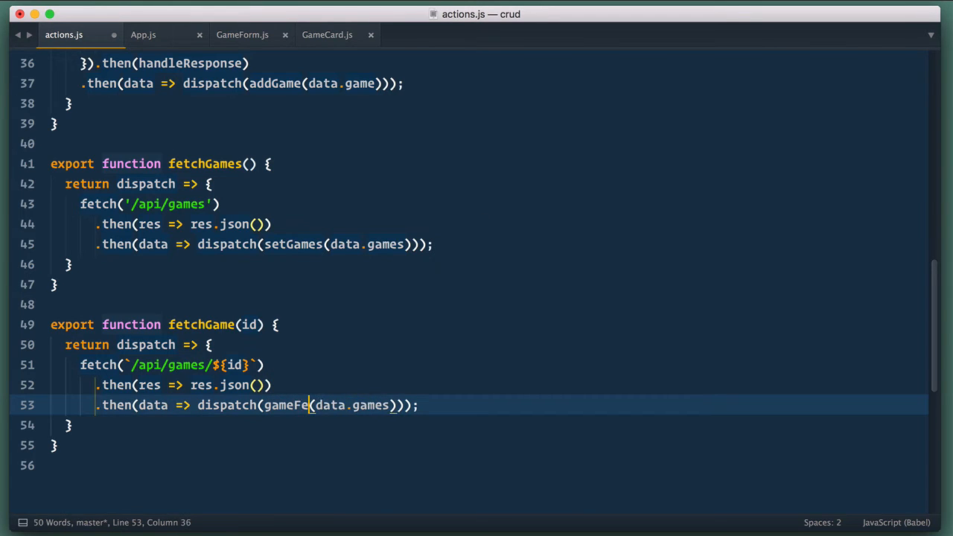
type("tched")
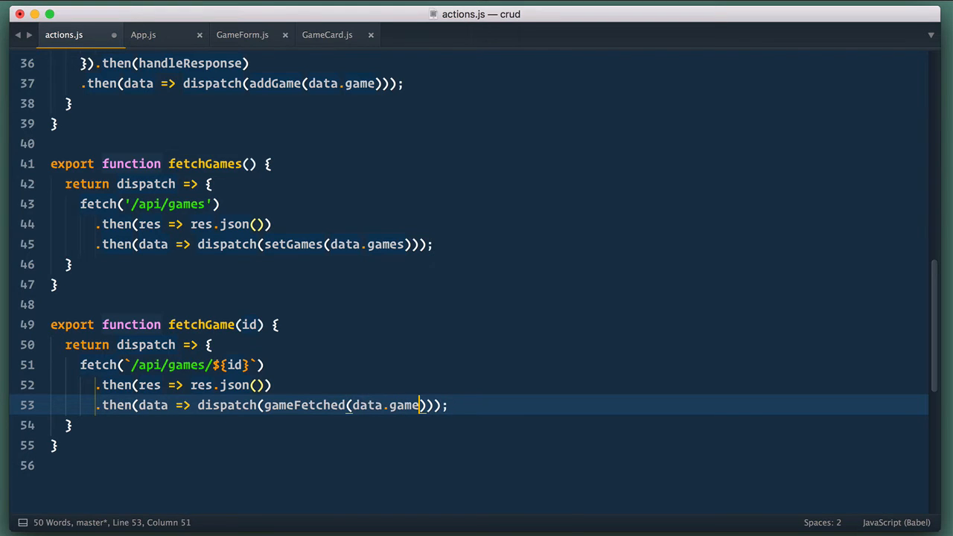
scroll("up", 3)
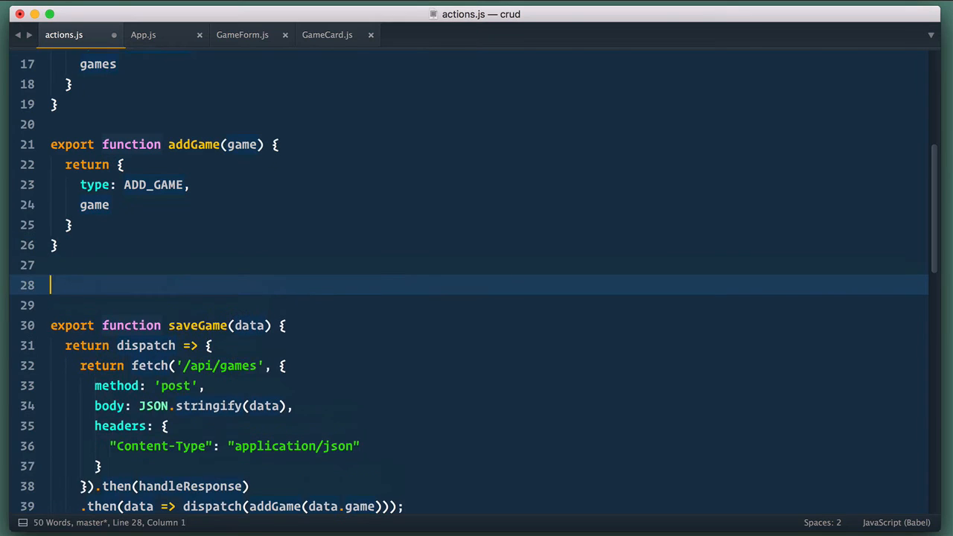
type("export function gameFetched(game) {")
type("return {")
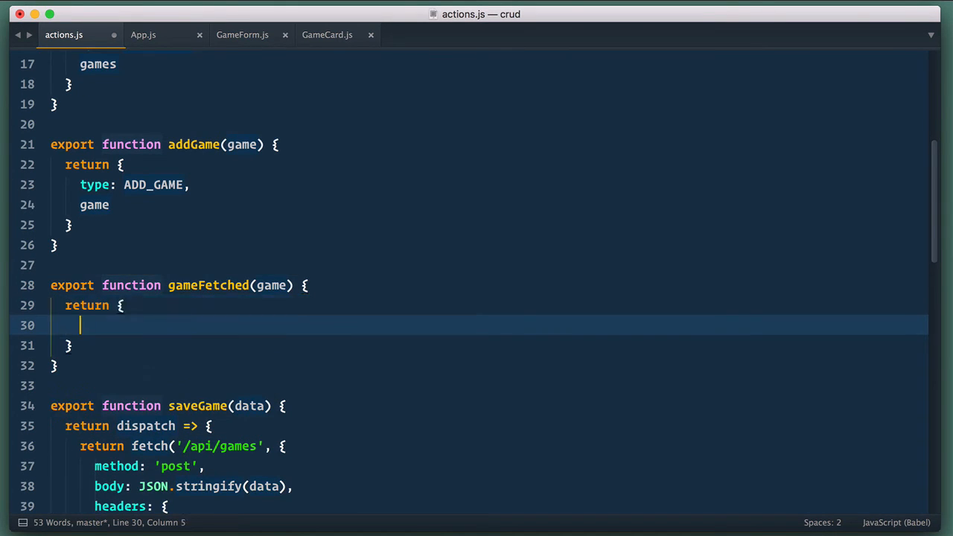
type("type: GAME_FETCHE")
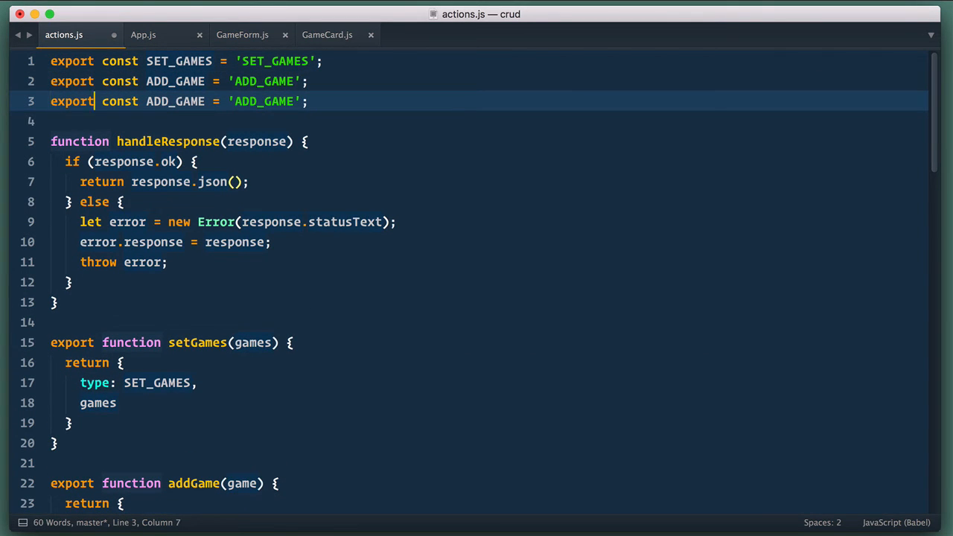
type("GAME_FETCHED } from '../actions';")
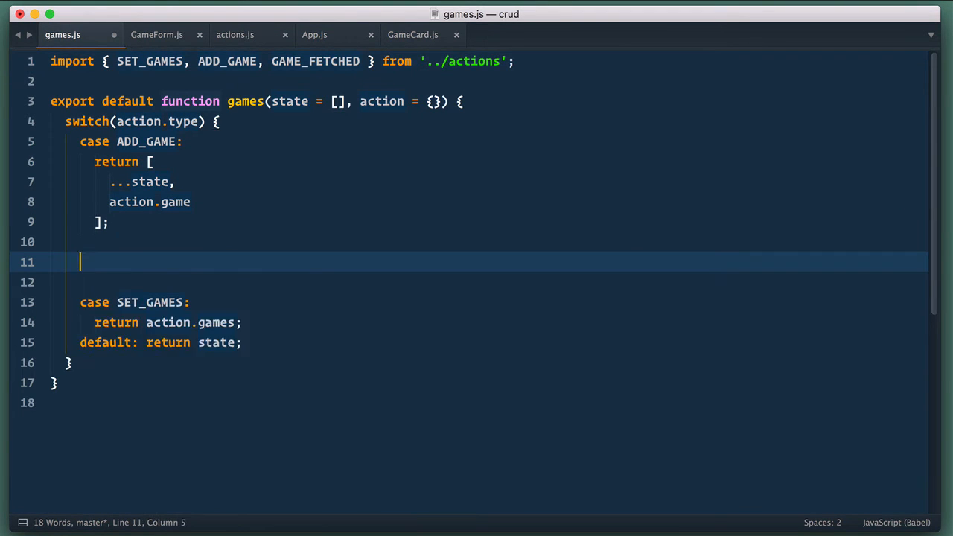
Step: Add a GAME_FETCHED reducer case that finds the index matching action.game._id
type("case GAME_FETCHED:")
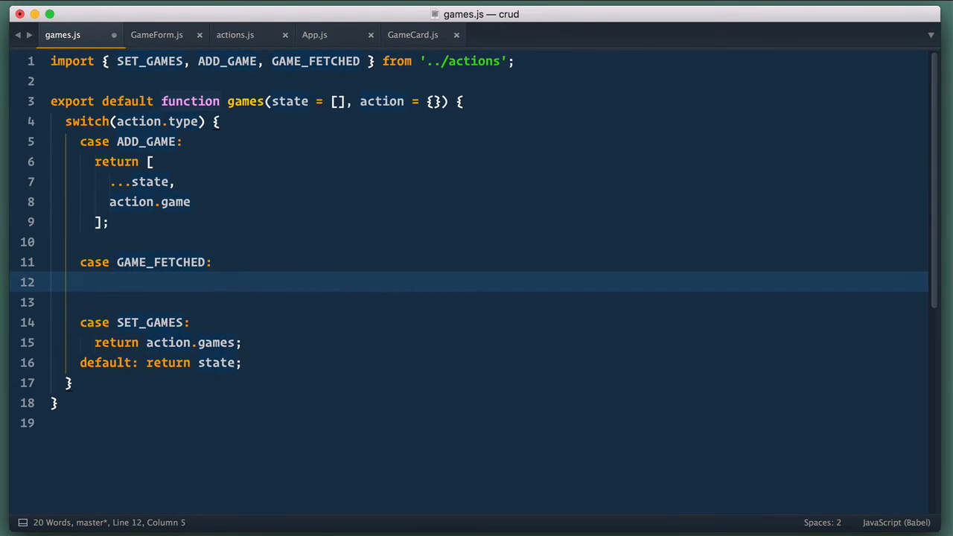
type("const")
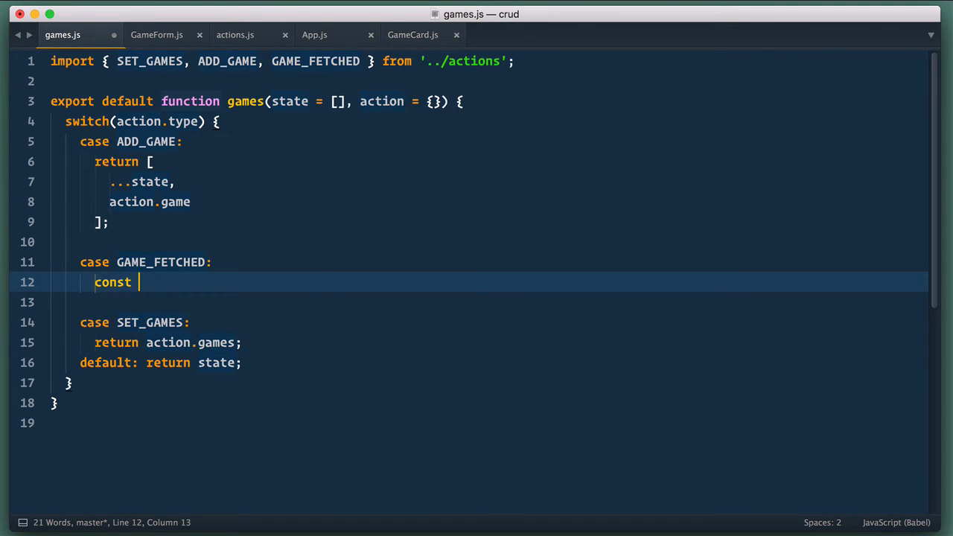
type("index = state.findIndex")
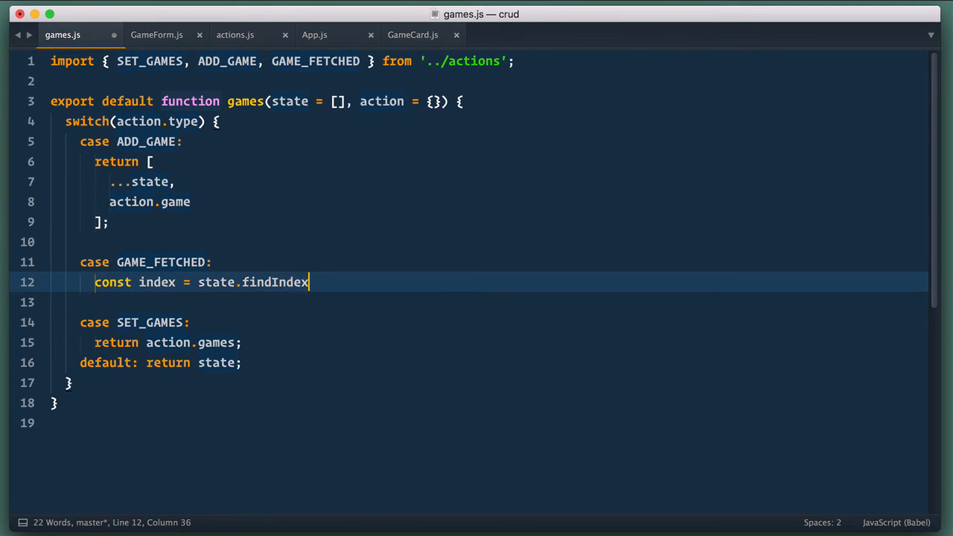
type("(item => item.)")
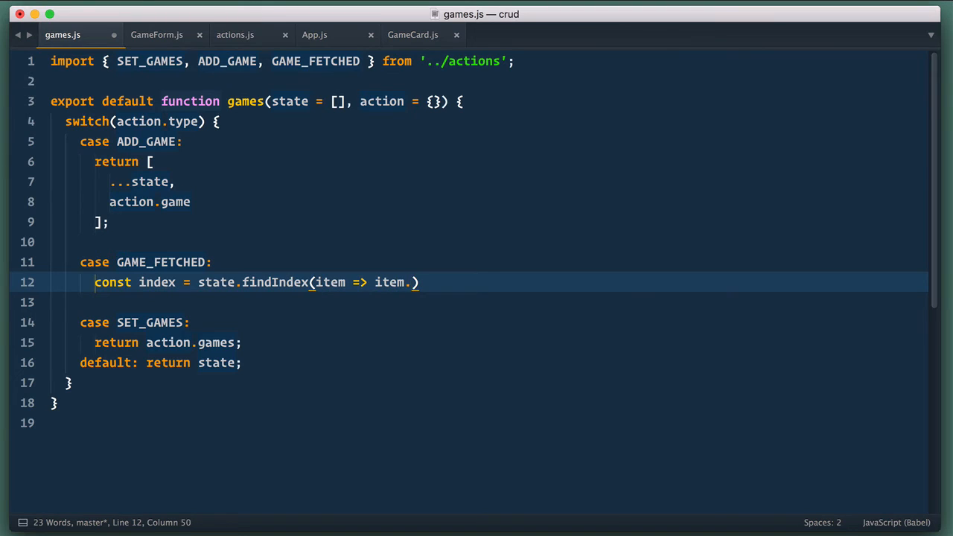
type("_id === action.game._id")
type("if (")
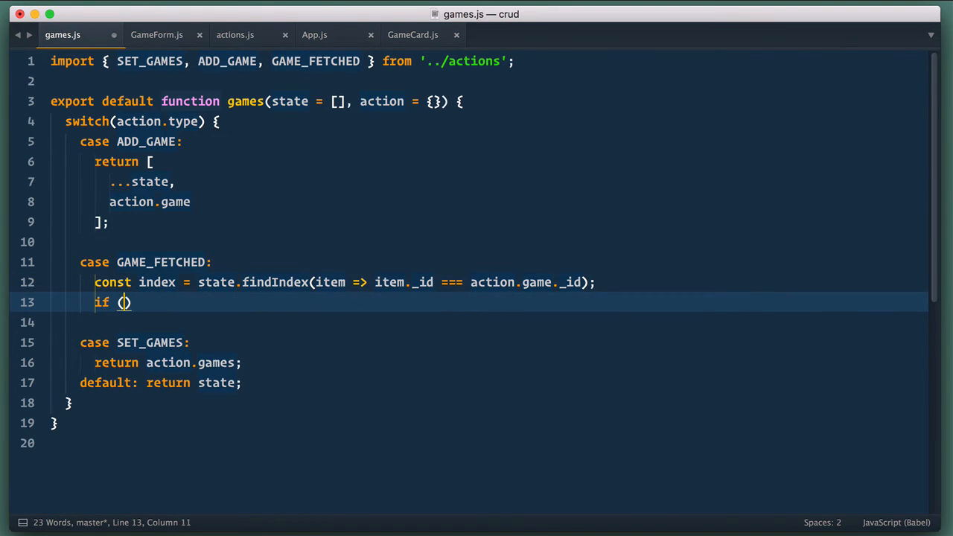
type("index > -1")
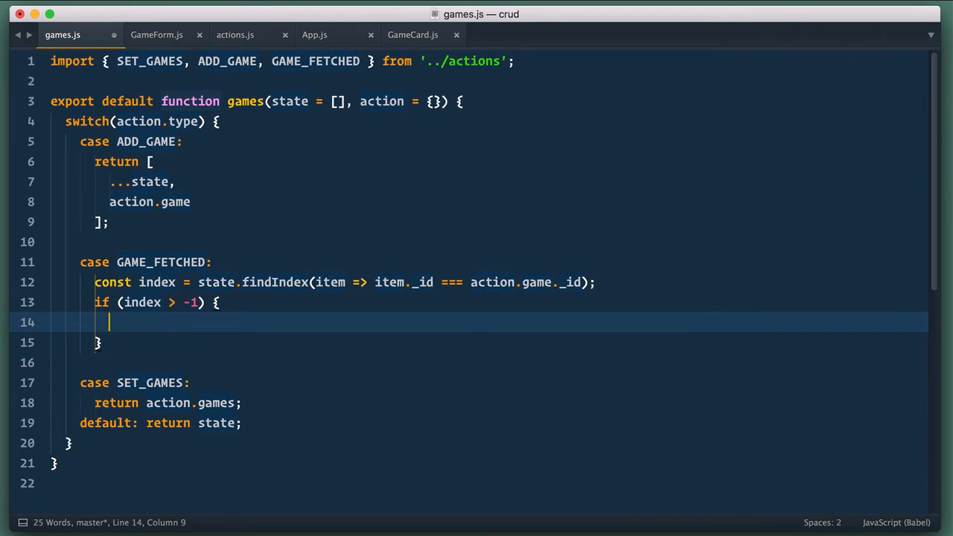
Step: Replace the matching game via state.map when found, otherwise append action.game
type("return state.")
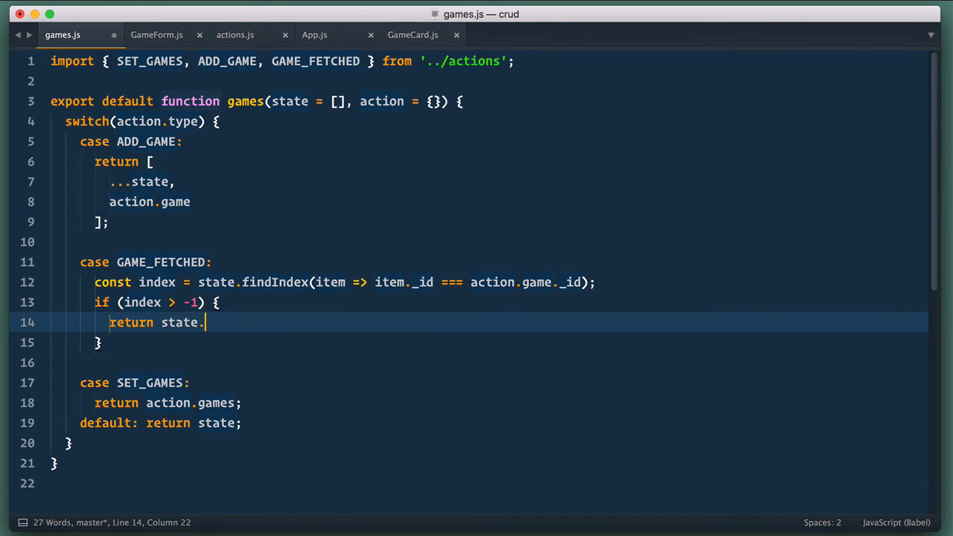
type("map(item => {")
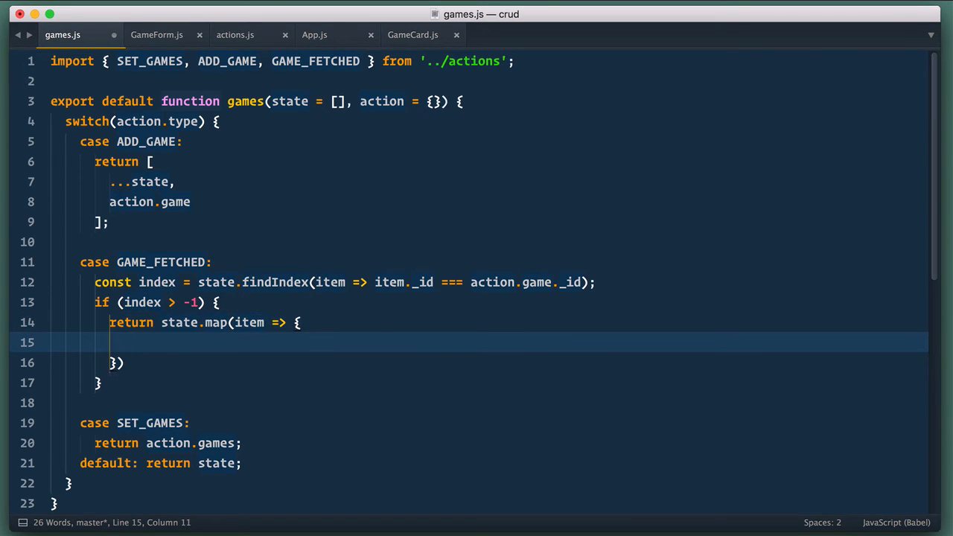
type("if (item._id === action.game._id) return action.game;")
type("return {")
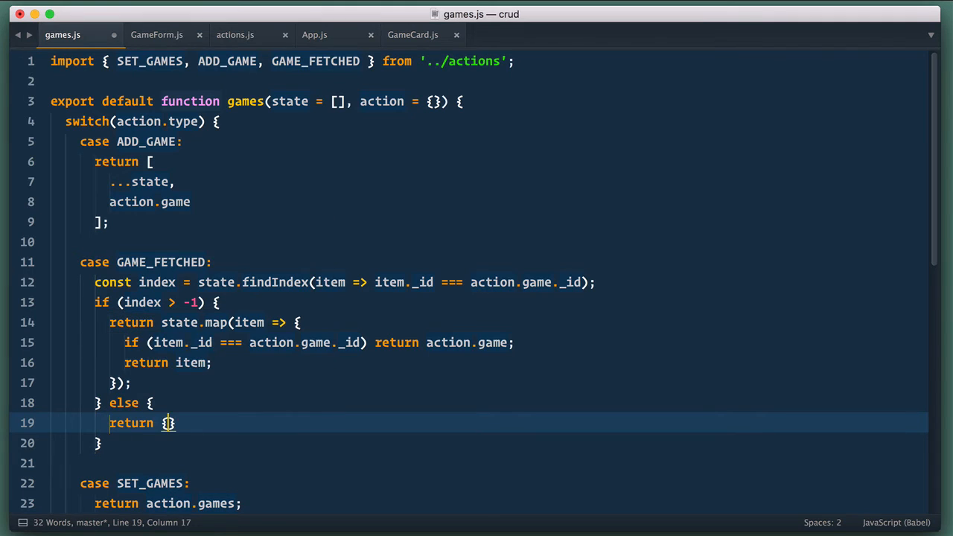
type("[")
type("action.g")
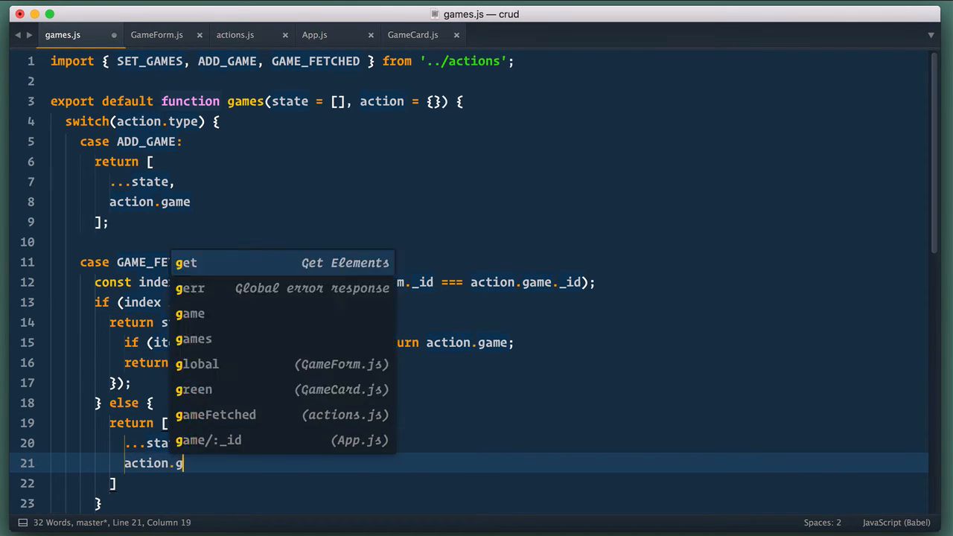
left_click(71, 34)
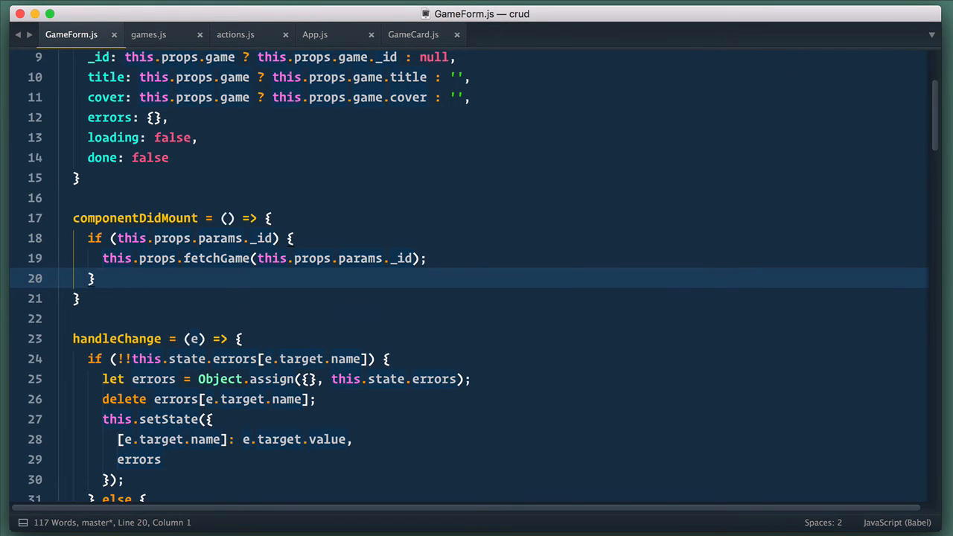
Step: In server.js, start an app.get route for '/api/games/:_id'
left_click(147, 34)
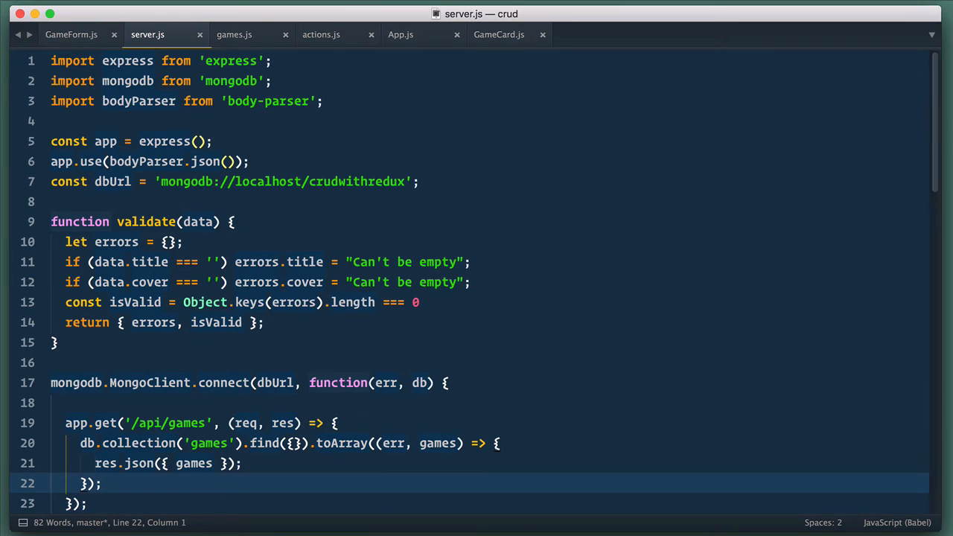
scroll("down", 3)
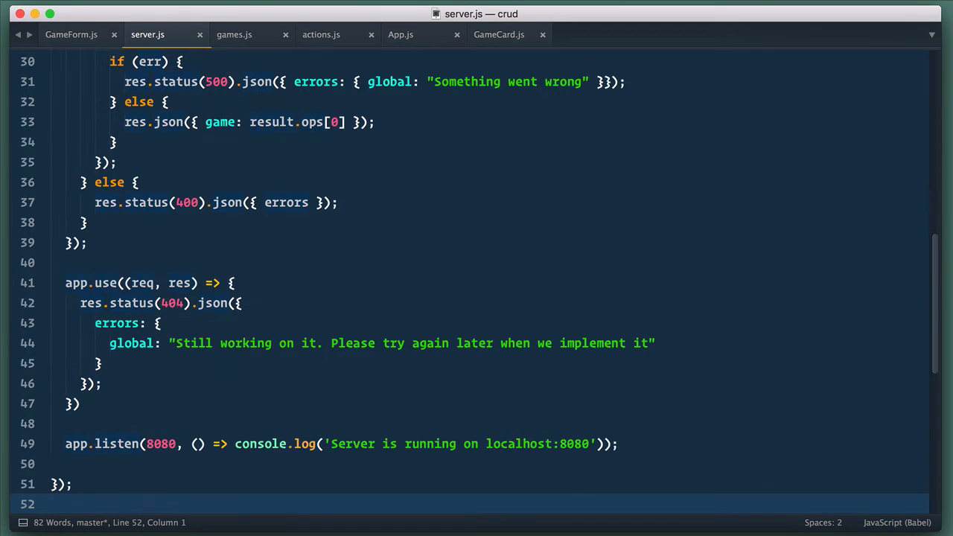
type("app.get(")
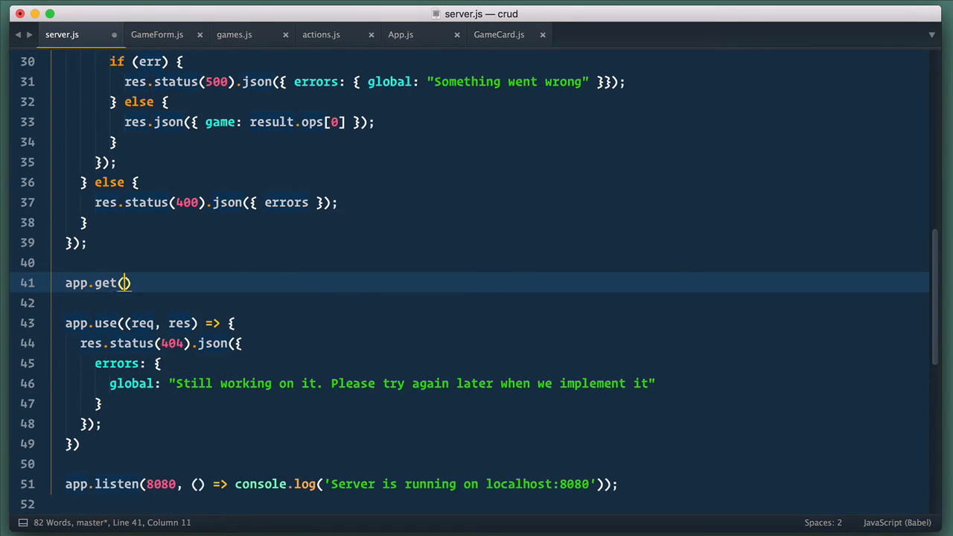
type("'/api/games/:_id', (req, res")
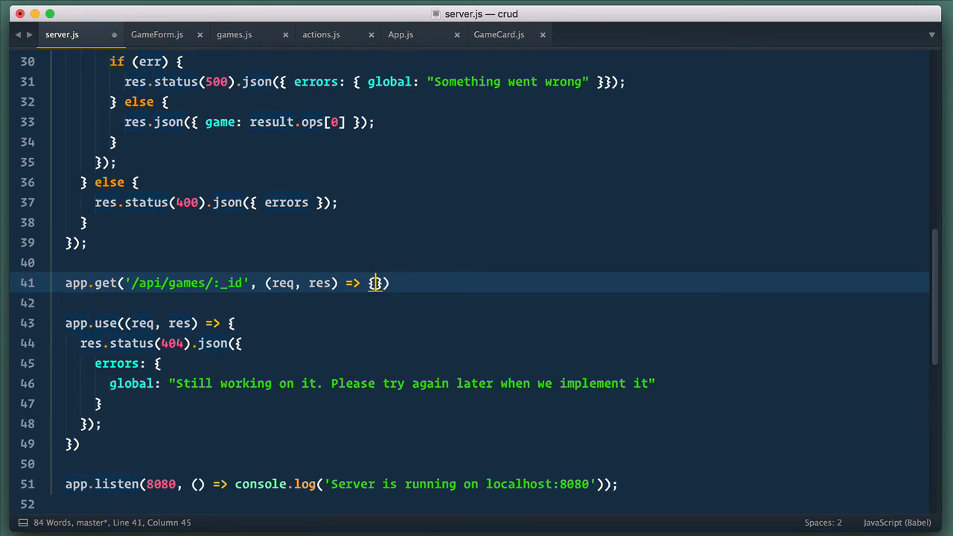
Step: Find the game with findOne by new mongodb.ObjectId(req.params._id) and respond with res.json
type("db.collection(")
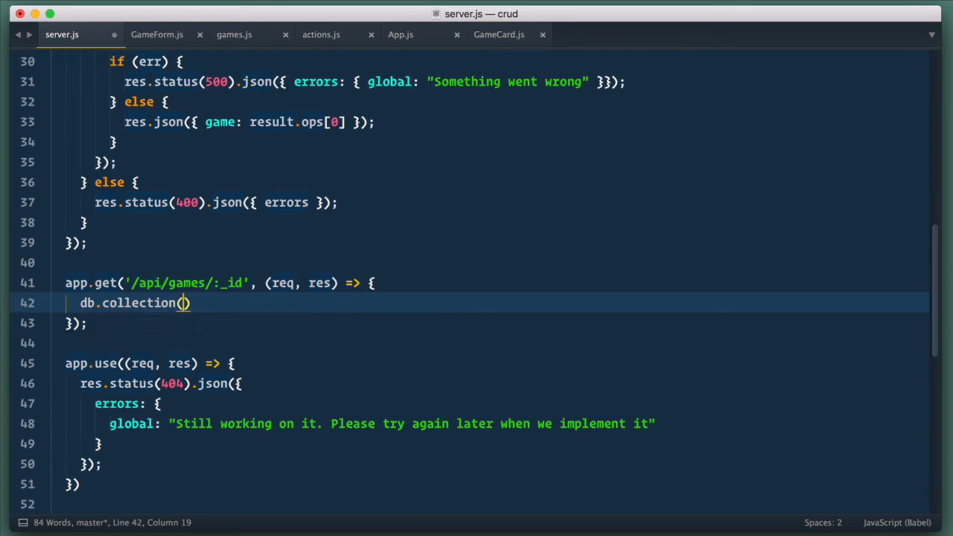
type("'games').findOne({ _id:")
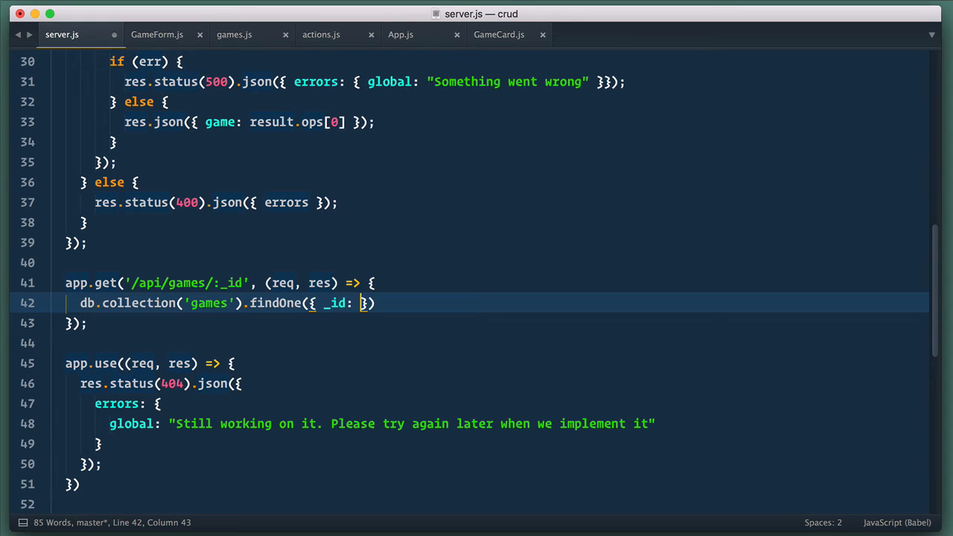
type("new mono")
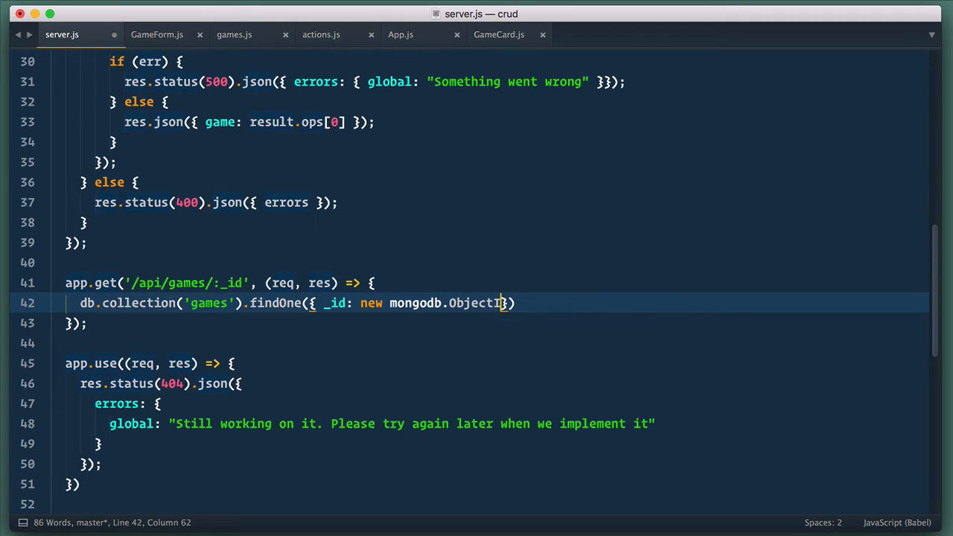
type("req.)")
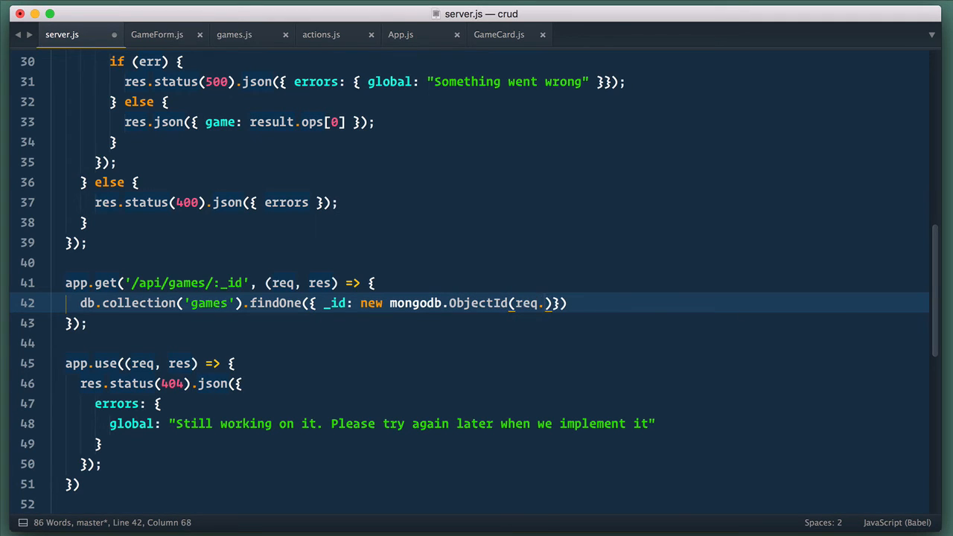
type("params._id)")
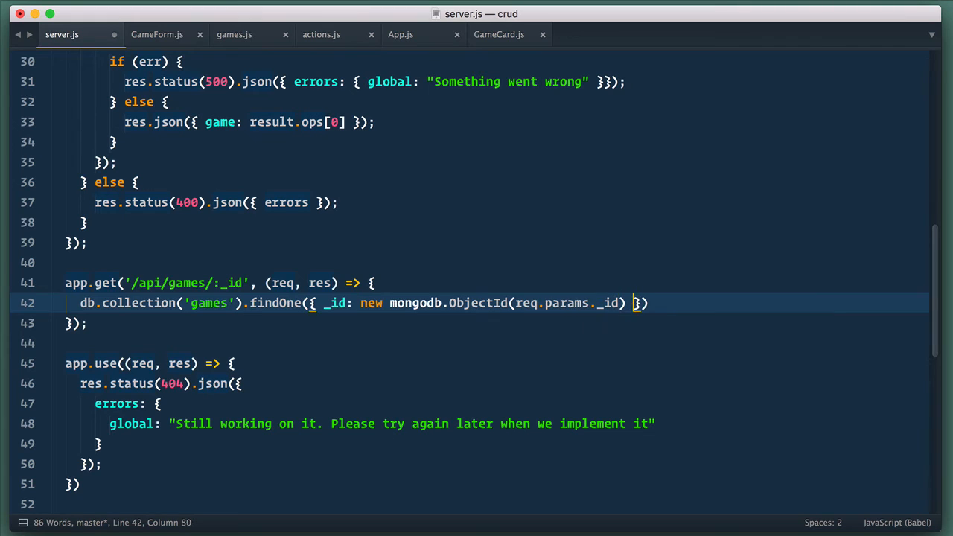
type(", (err, )")
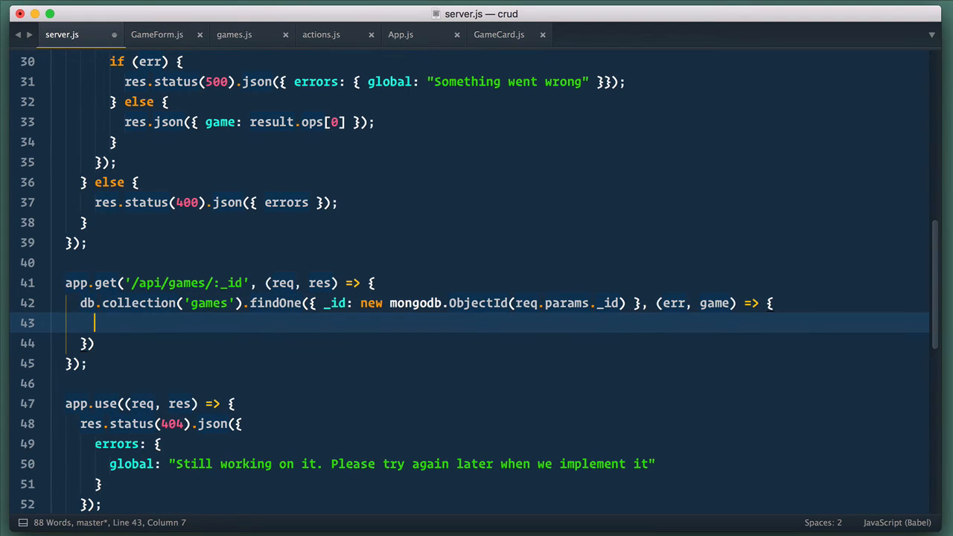
type("res.json()")
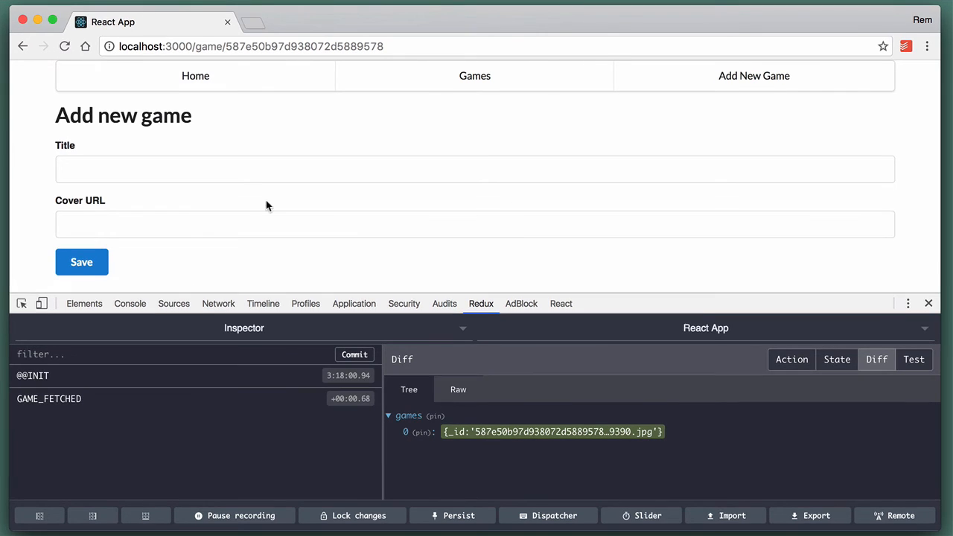
Step: Preview the 587e50b9… request's response in the Network tab, showing Seasons' game data
left_click(218, 303)
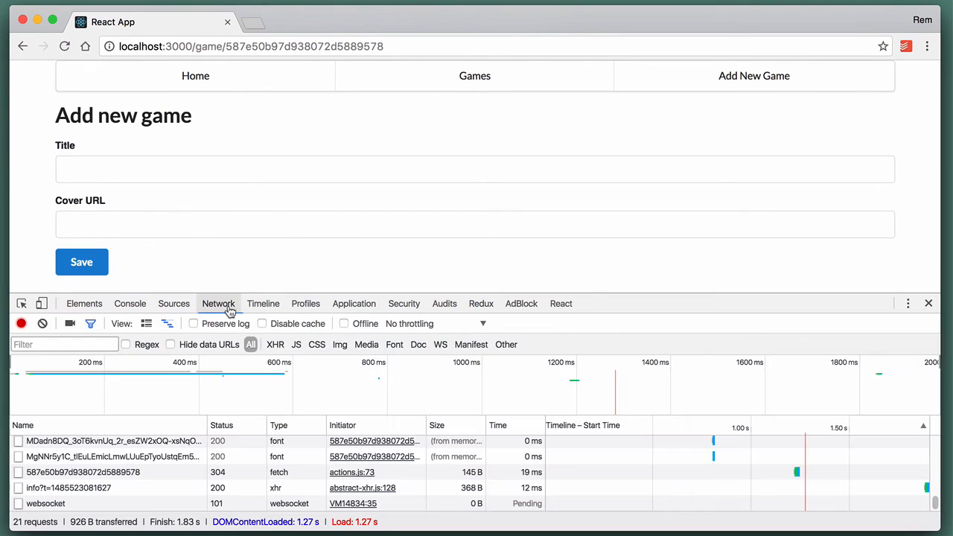
mouse_move(107, 503)
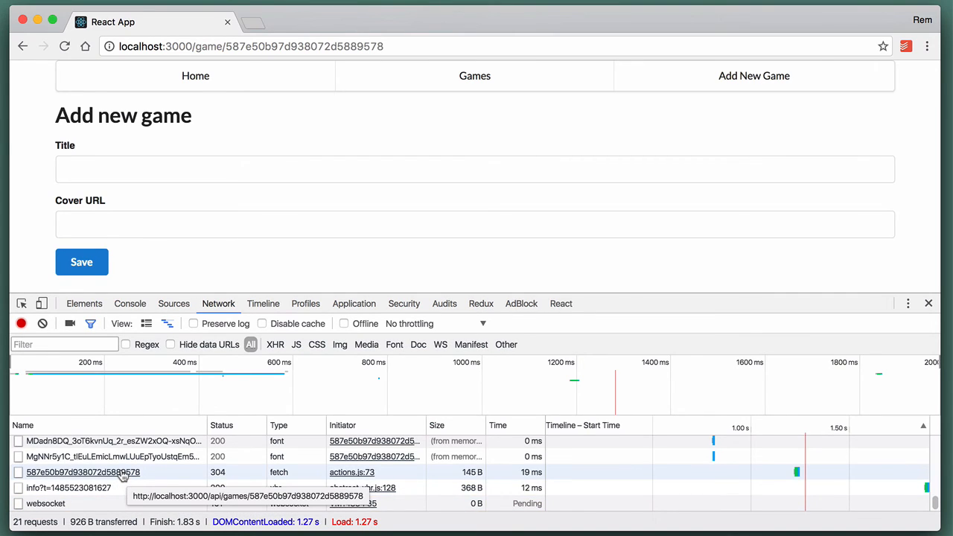
left_click(83, 472)
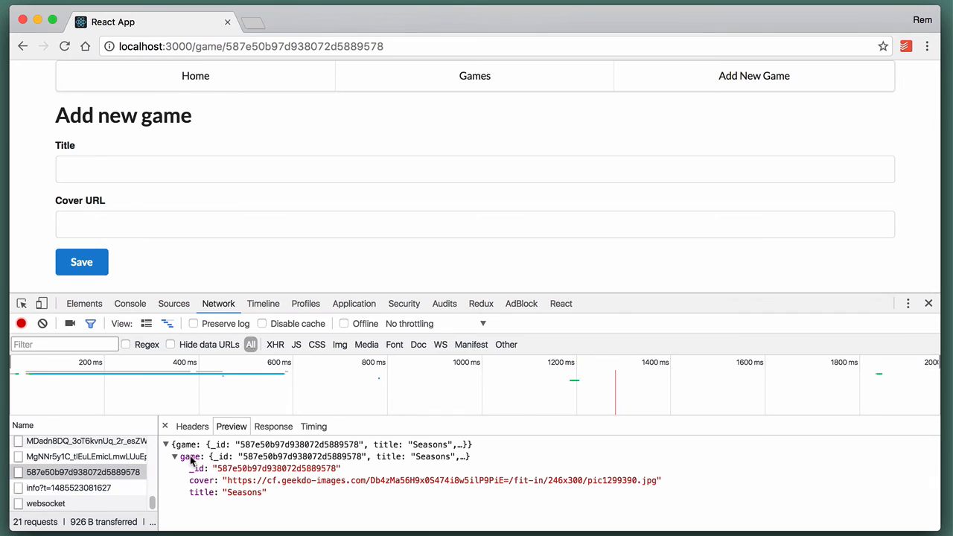
mouse_move(279, 512)
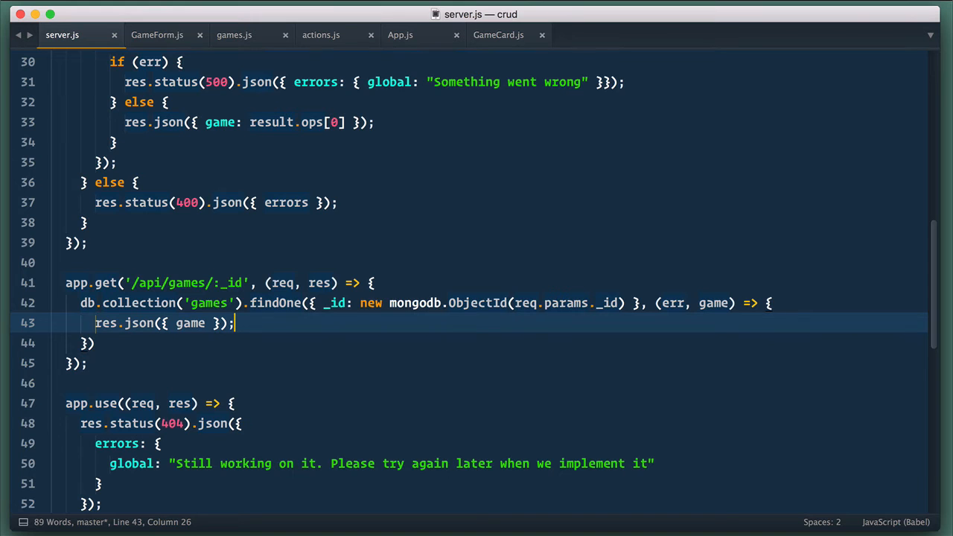
Step: Return to GameForm.js with its componentDidMount fetchGame call
left_click(156, 35)
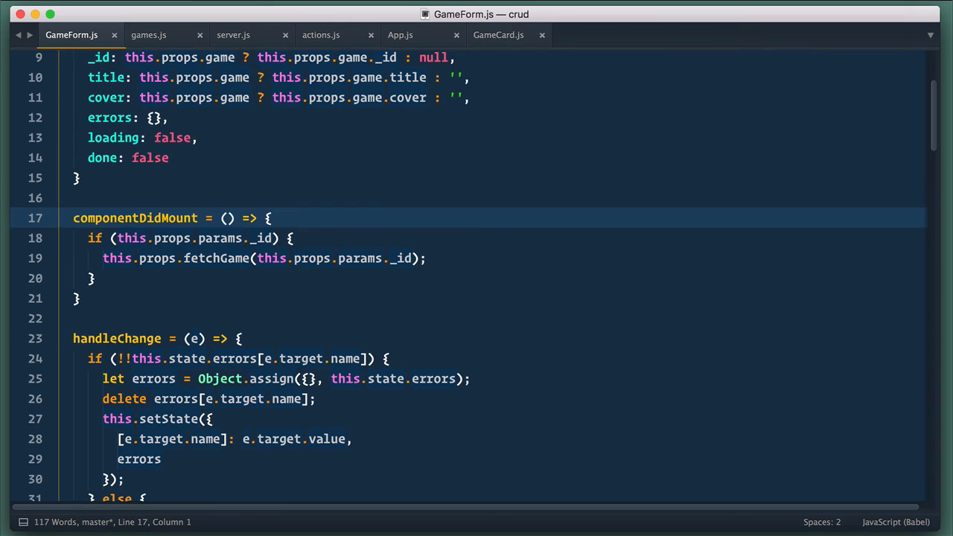
Step: Type componentWillReceiveProps = (nextProps) => above componentDidMount in GameForm
type("componentWillRece")
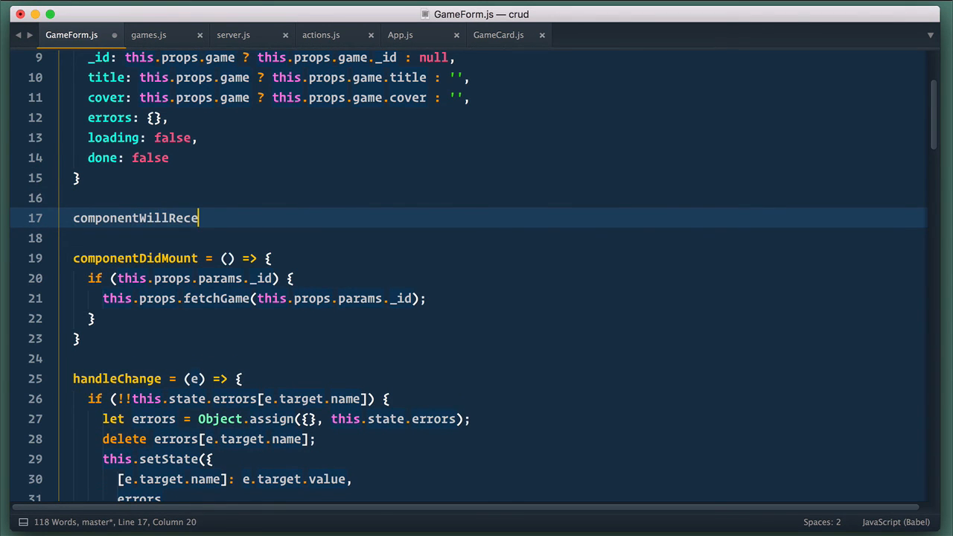
type("iveProps()")
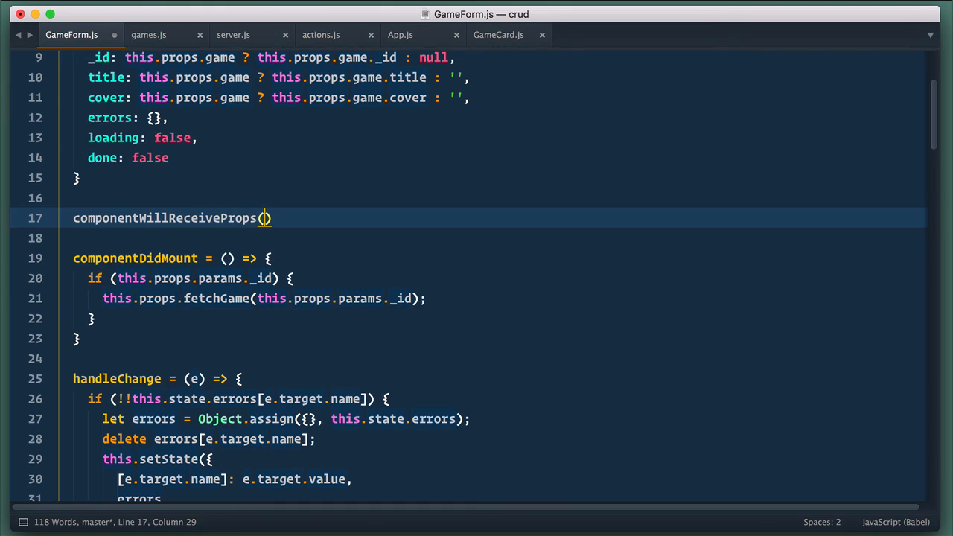
type("next")
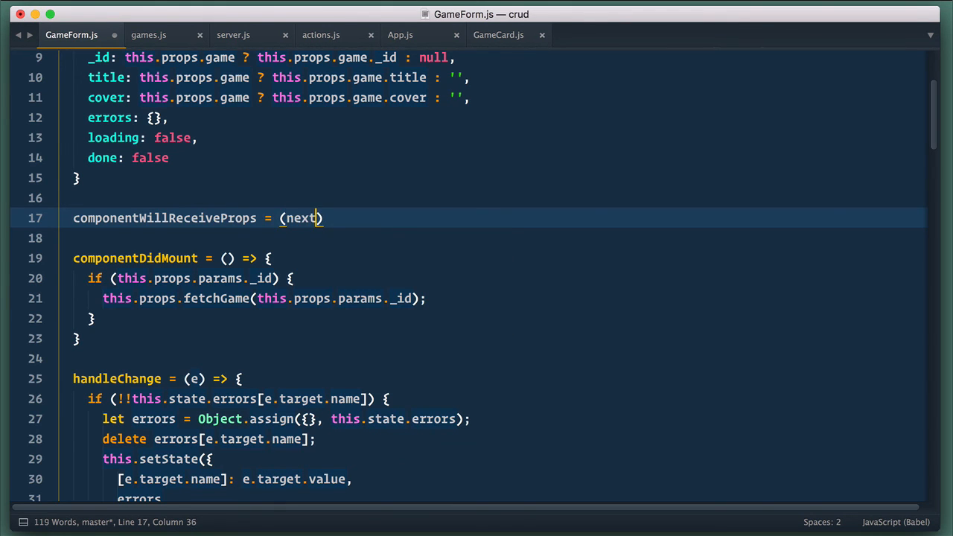
type("Props) =>")
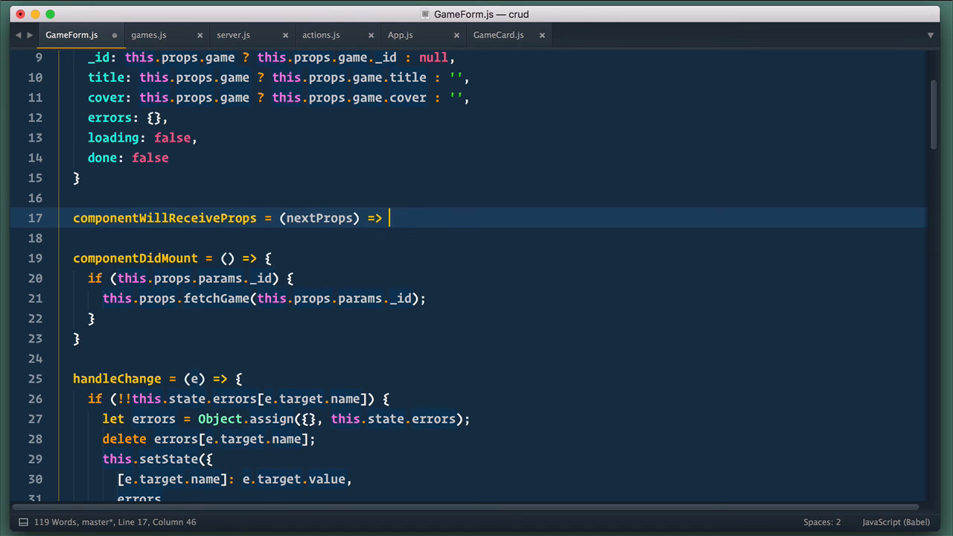
type("t")
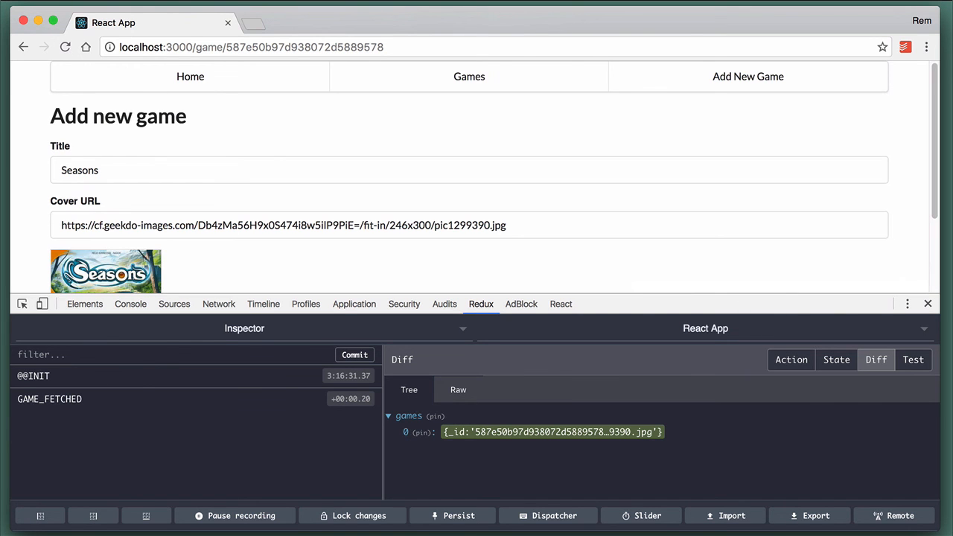
Step: Save the prefilled Seasons form and scroll the Games List to the duplicate Seasons card
left_click(218, 304)
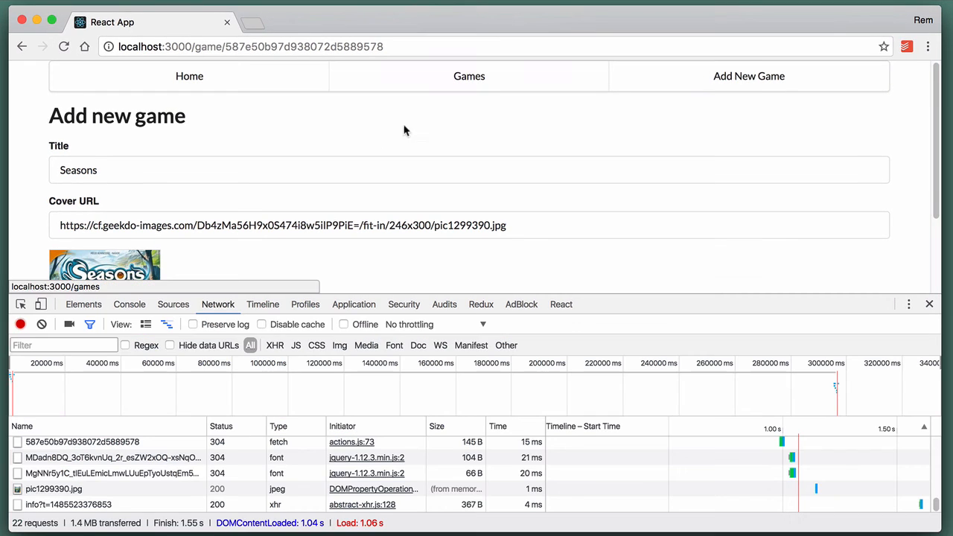
scroll("down", 3)
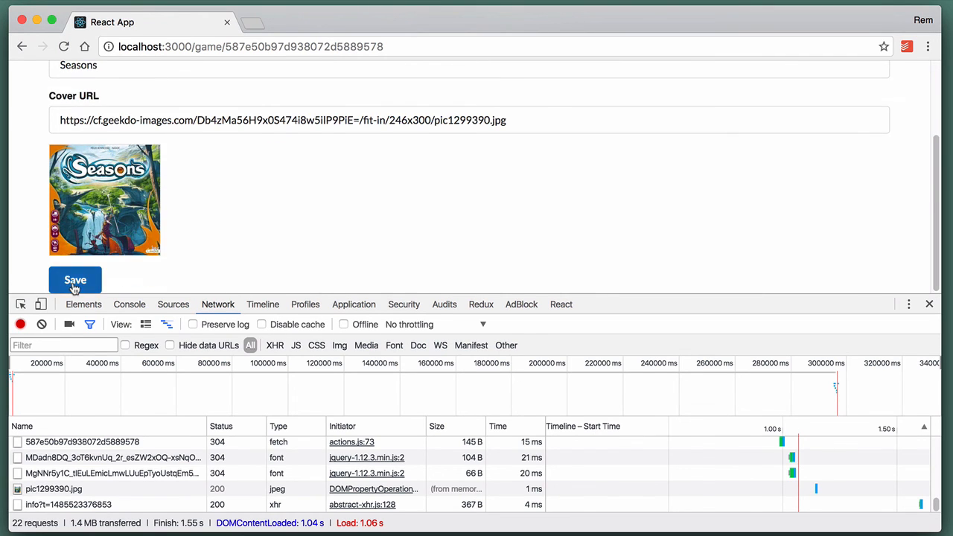
left_click(74, 280)
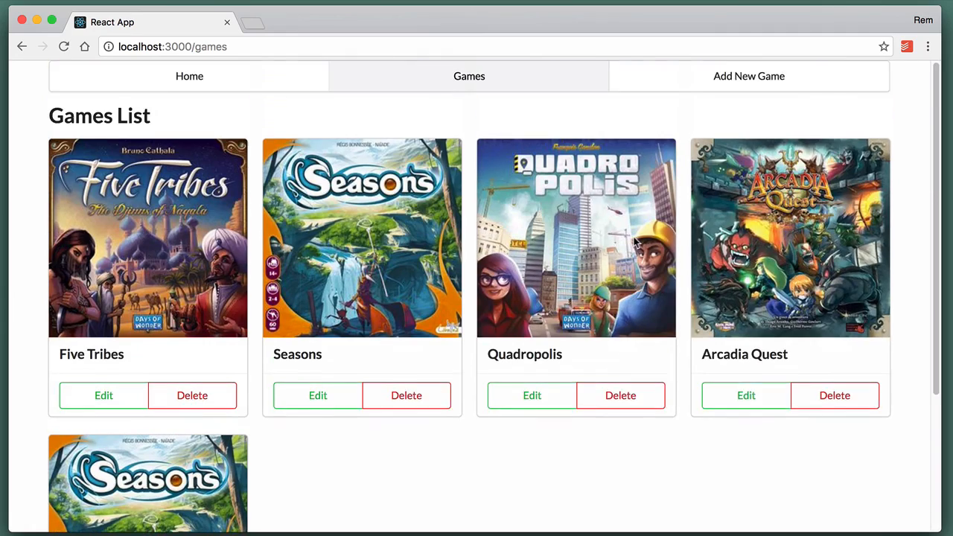
scroll("down", 3)
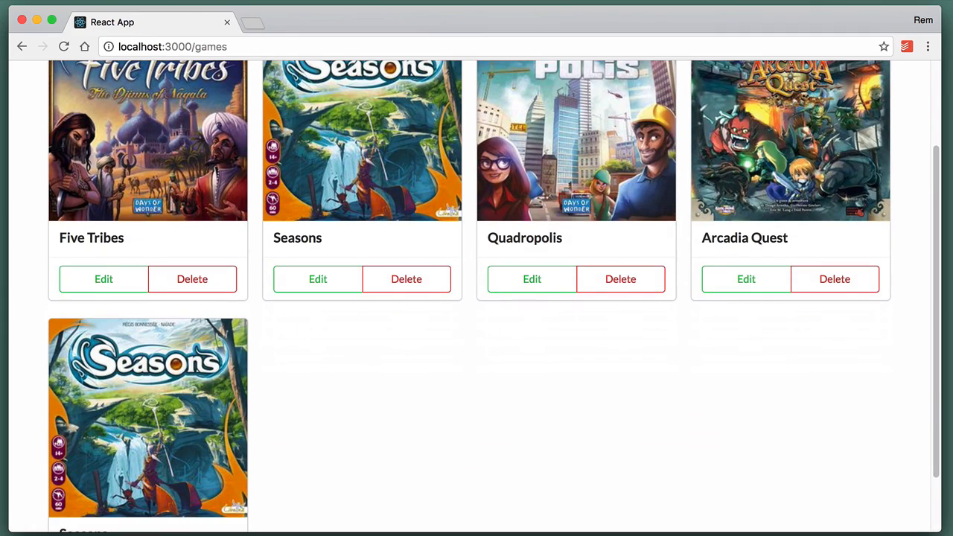